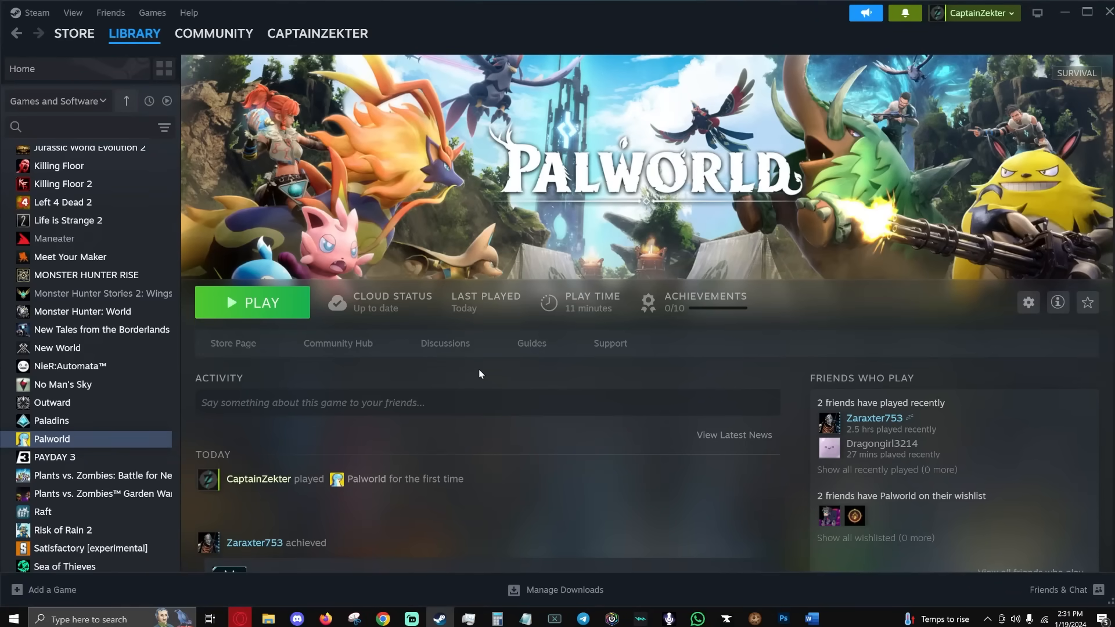
mouse_move(675, 364)
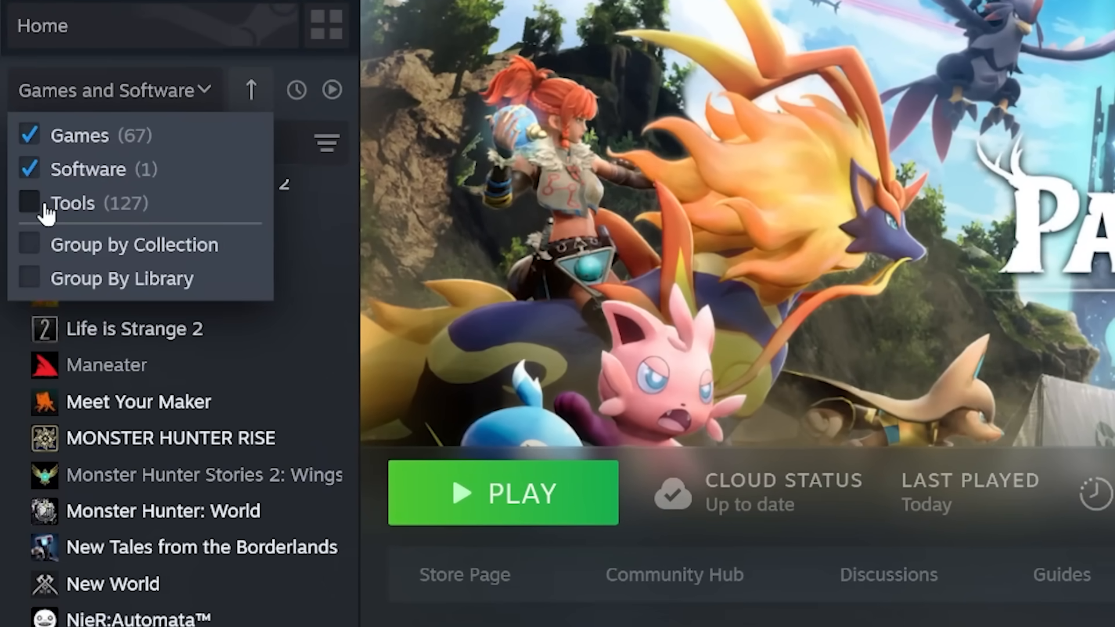
Find Palworld Dedicated Server with the Tools filter and a 'pal' search, then install it to Super Drive (Z:).
left_click(29, 203)
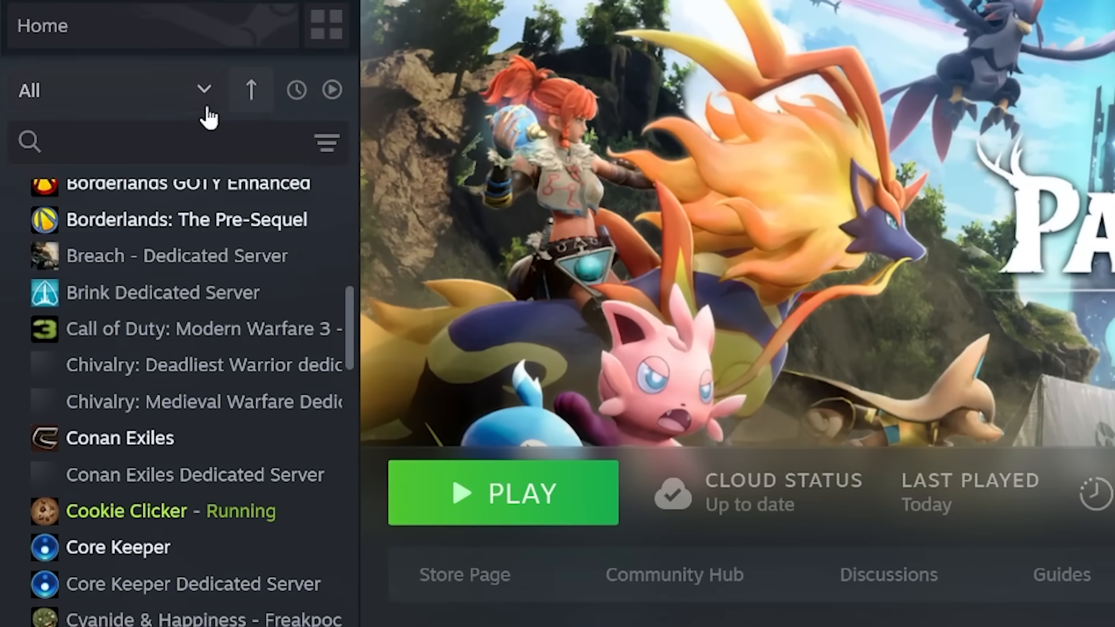
type("pal")
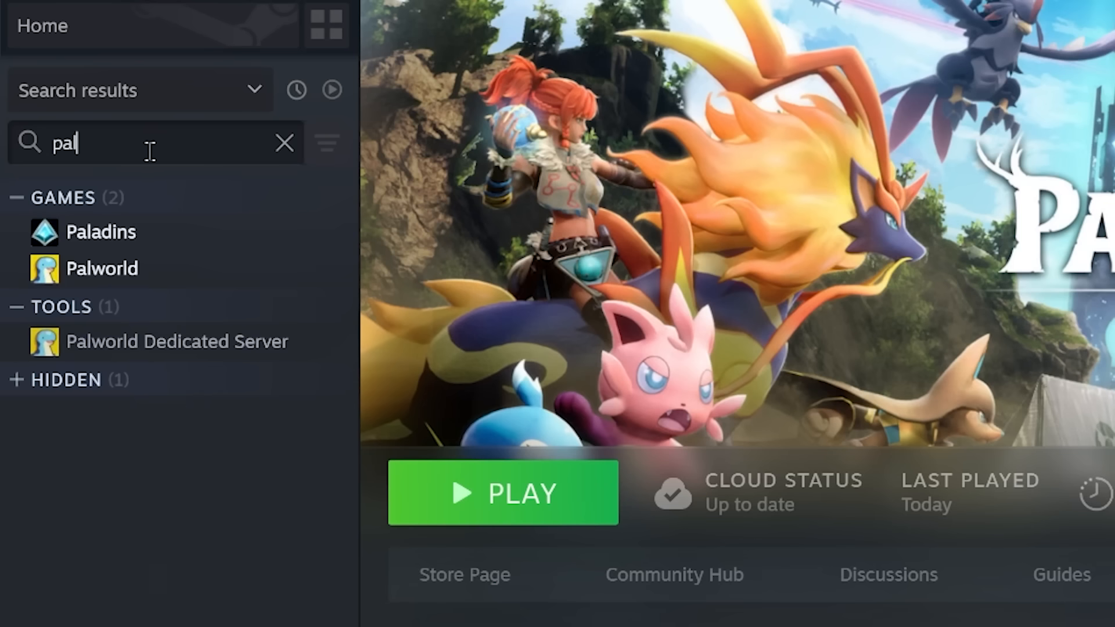
mouse_move(204, 358)
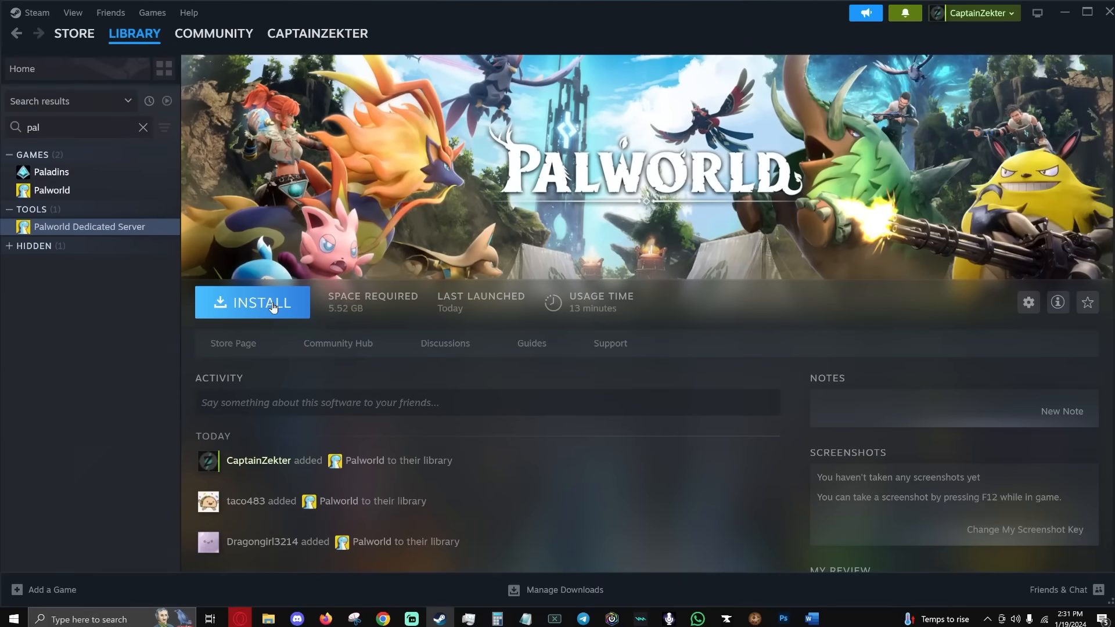
left_click(251, 302)
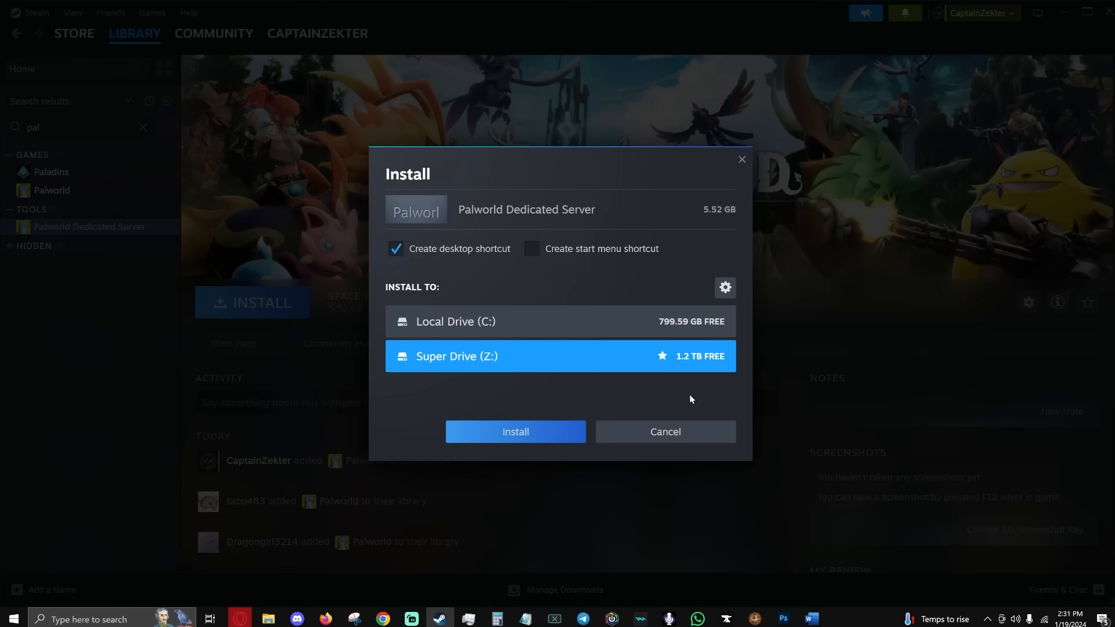
mouse_move(528, 367)
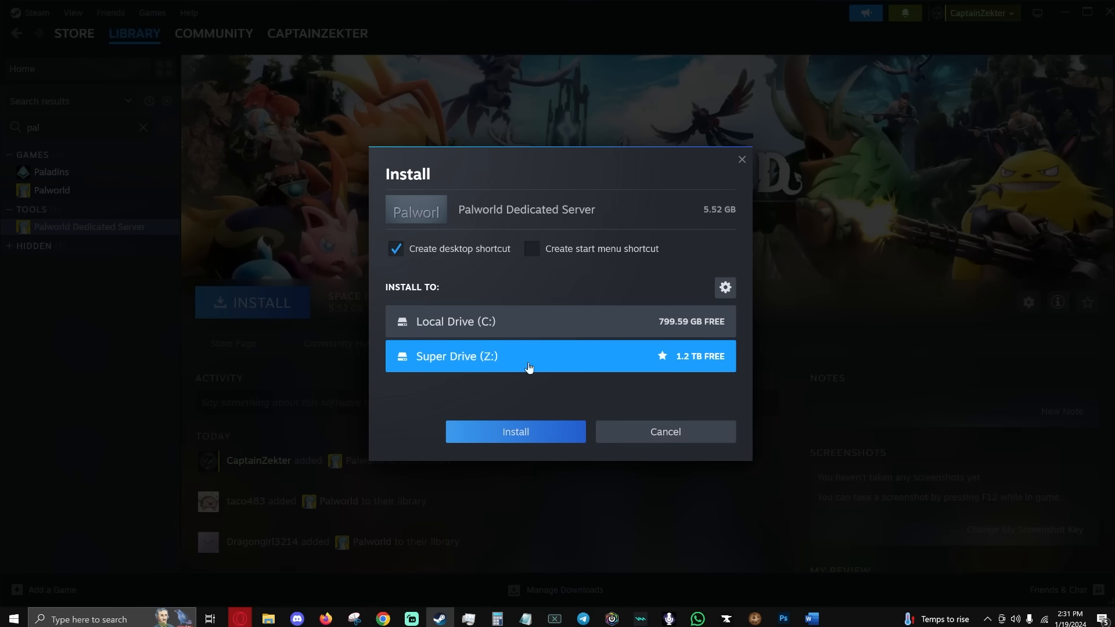
left_click(515, 431)
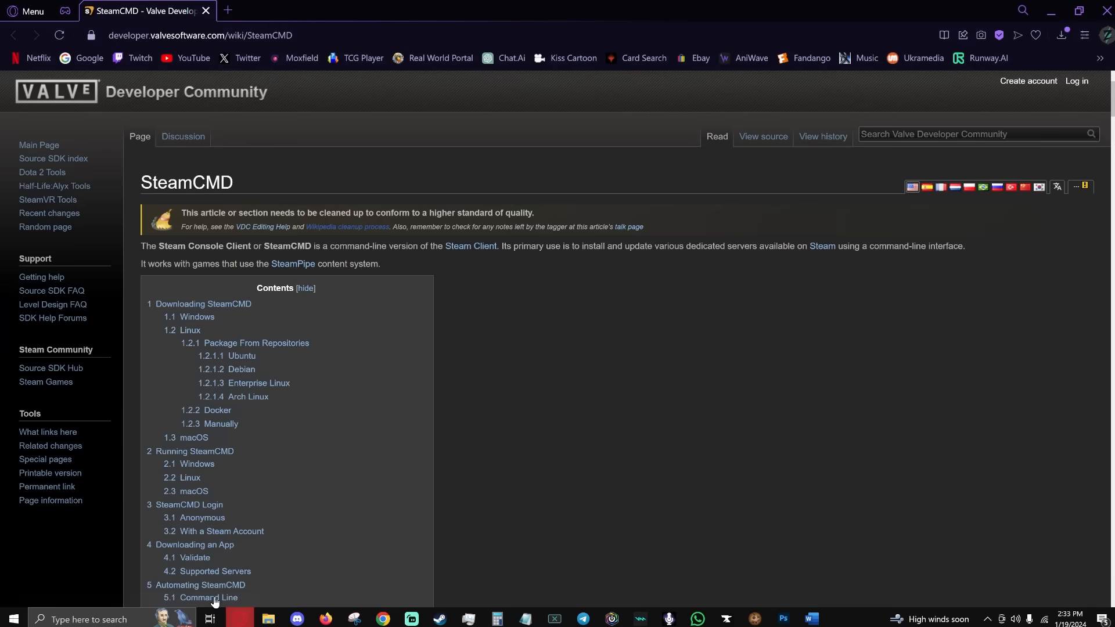
mouse_move(136, 35)
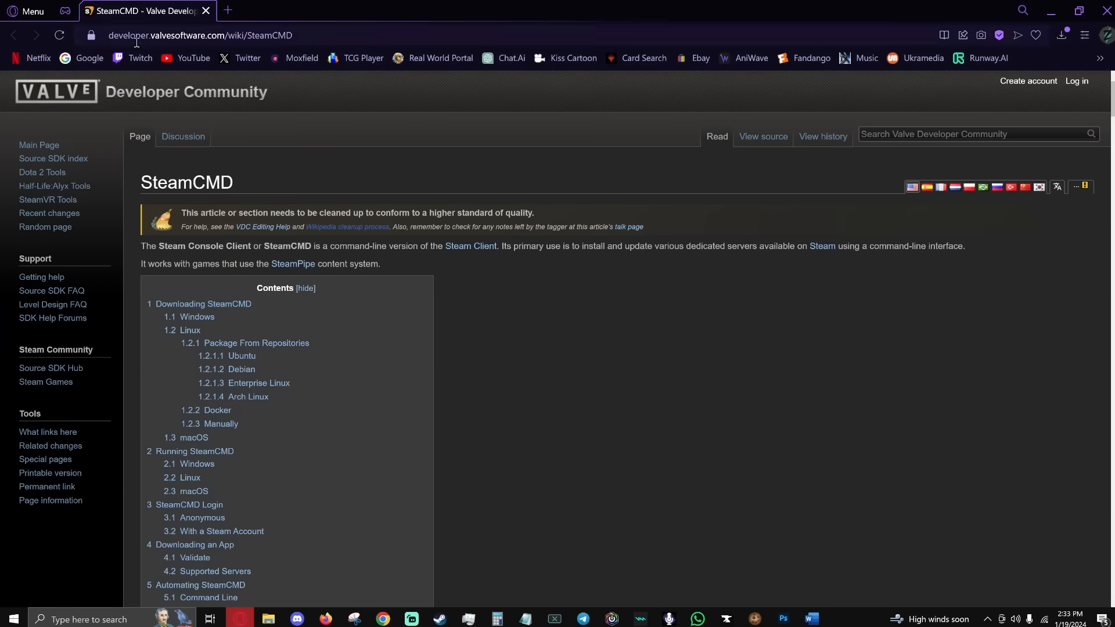
mouse_move(526, 366)
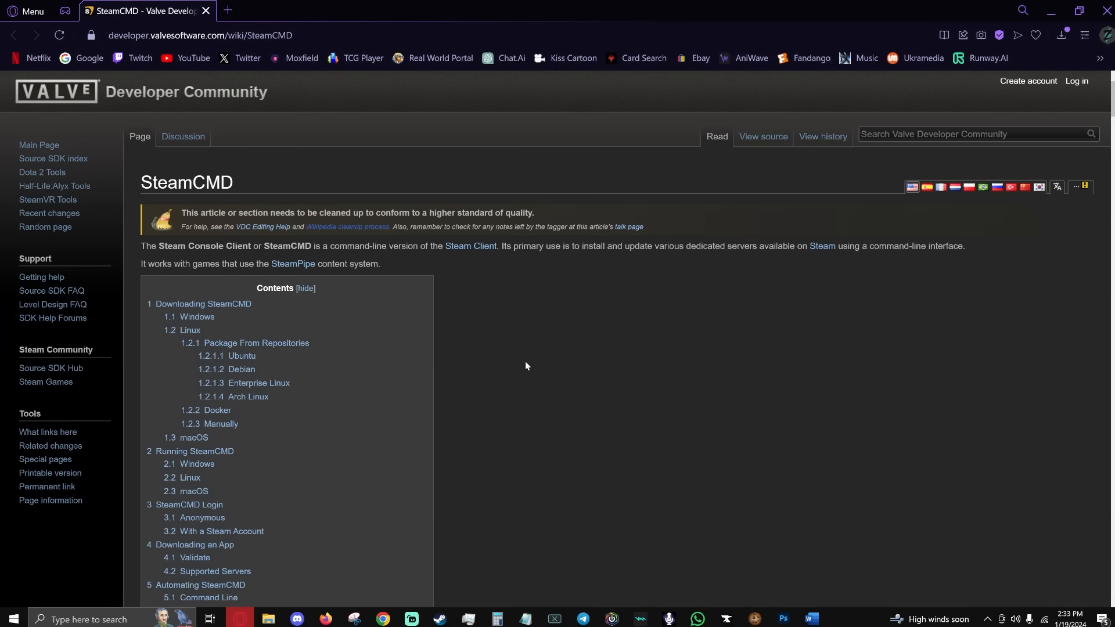
scroll("down", 3)
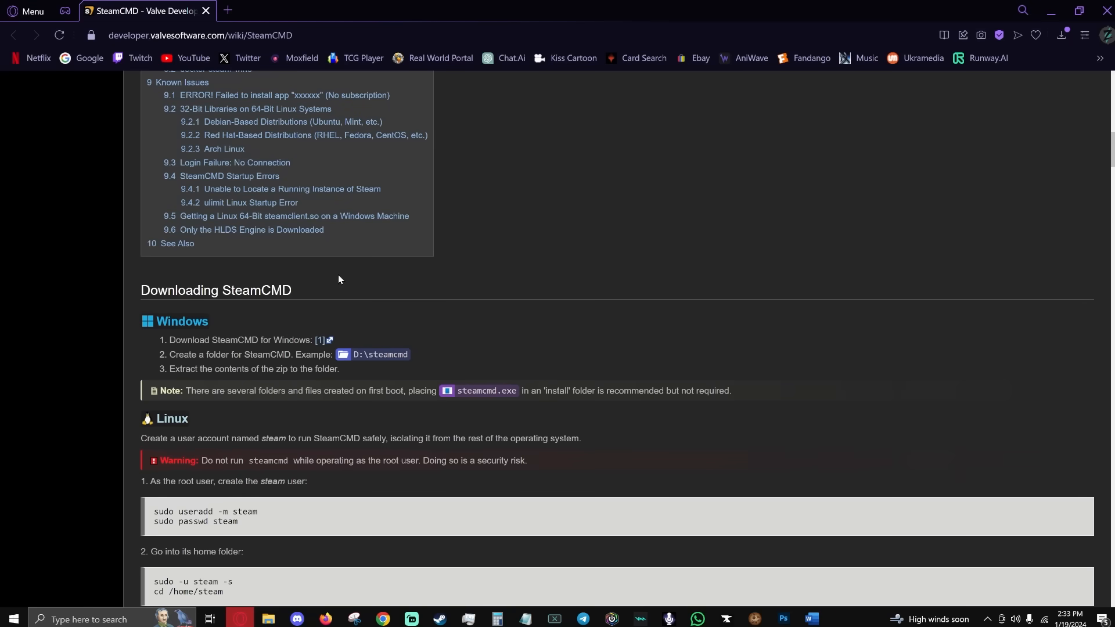
mouse_move(257, 325)
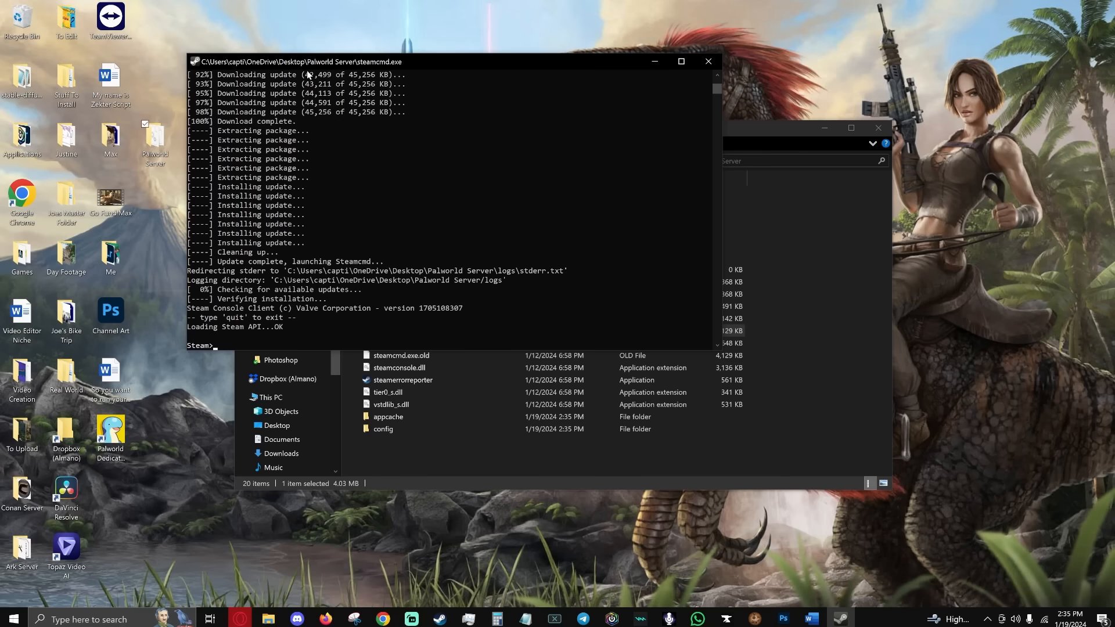
mouse_move(247, 348)
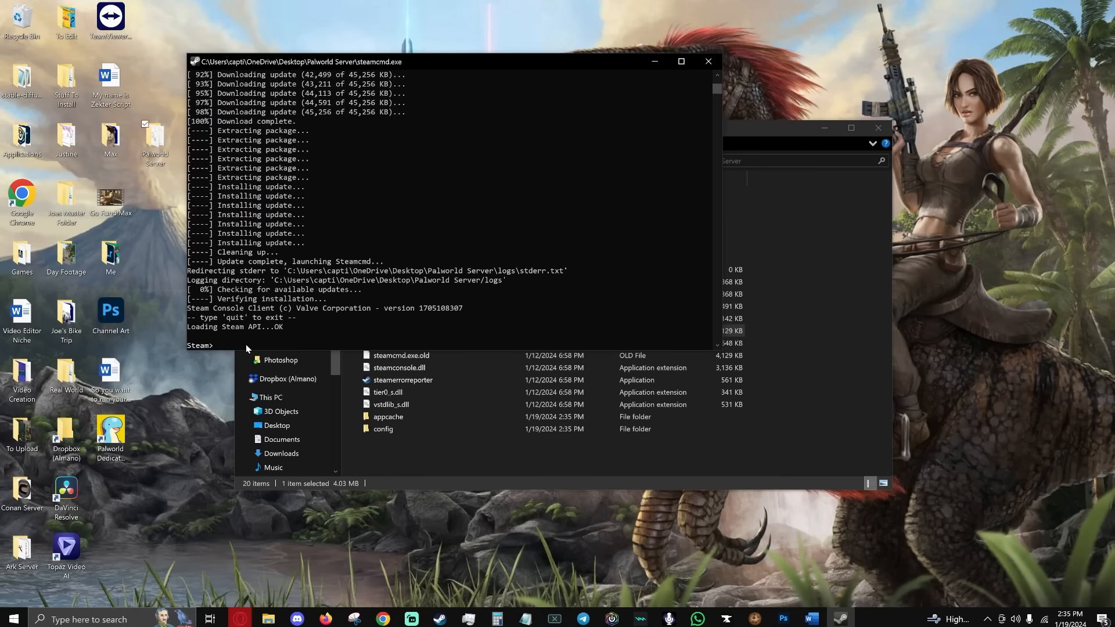
mouse_move(278, 348)
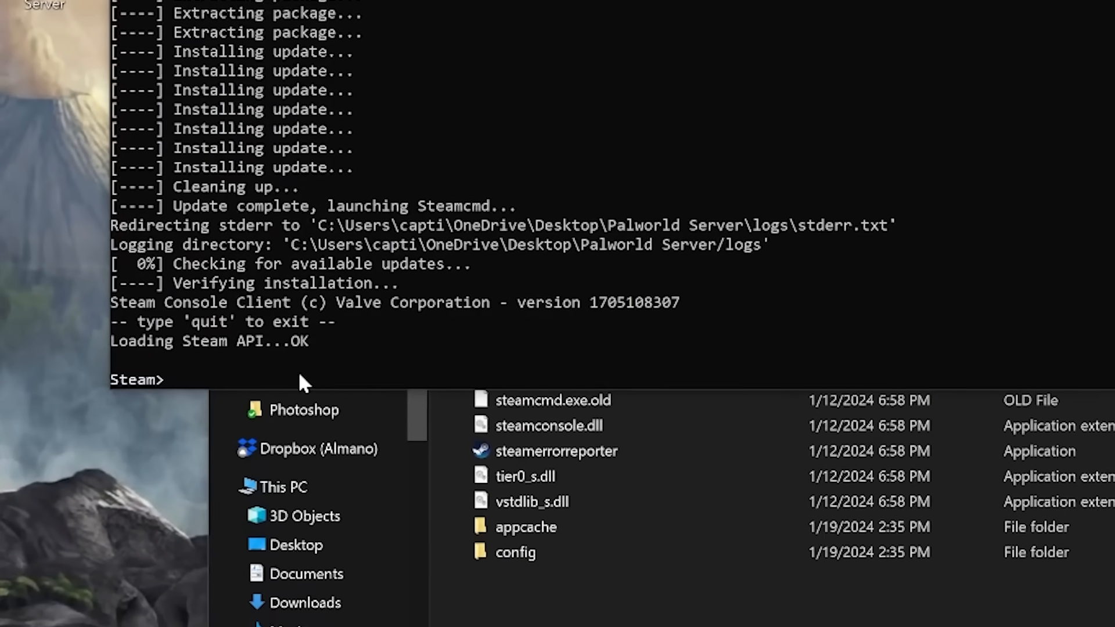
Log on to SteamCMD with 'logon anonymous'.
type("logon a")
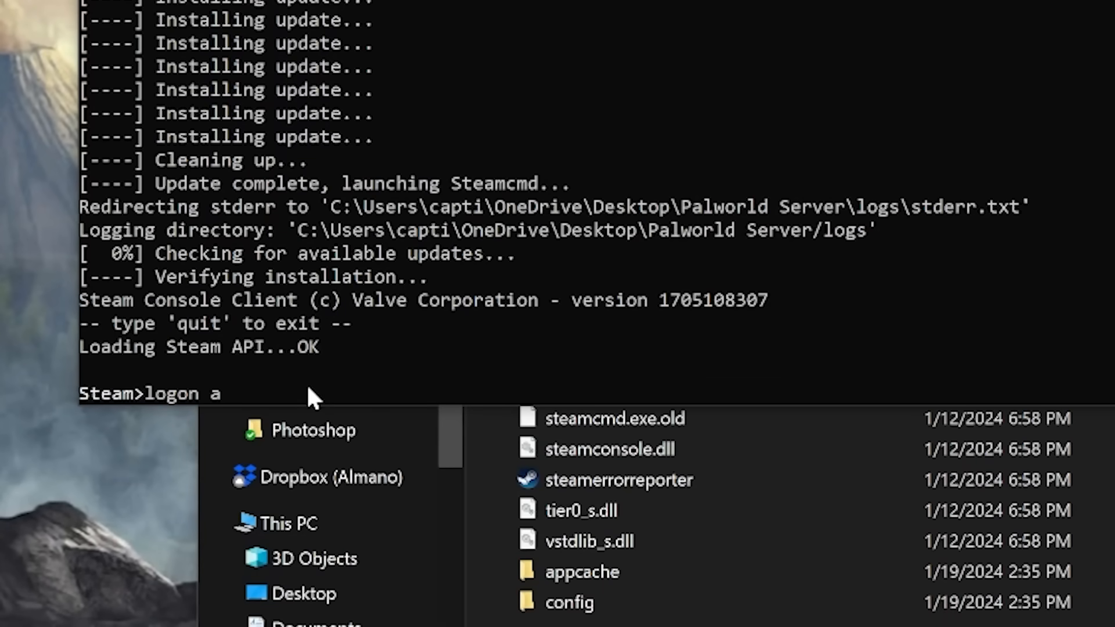
type("n")
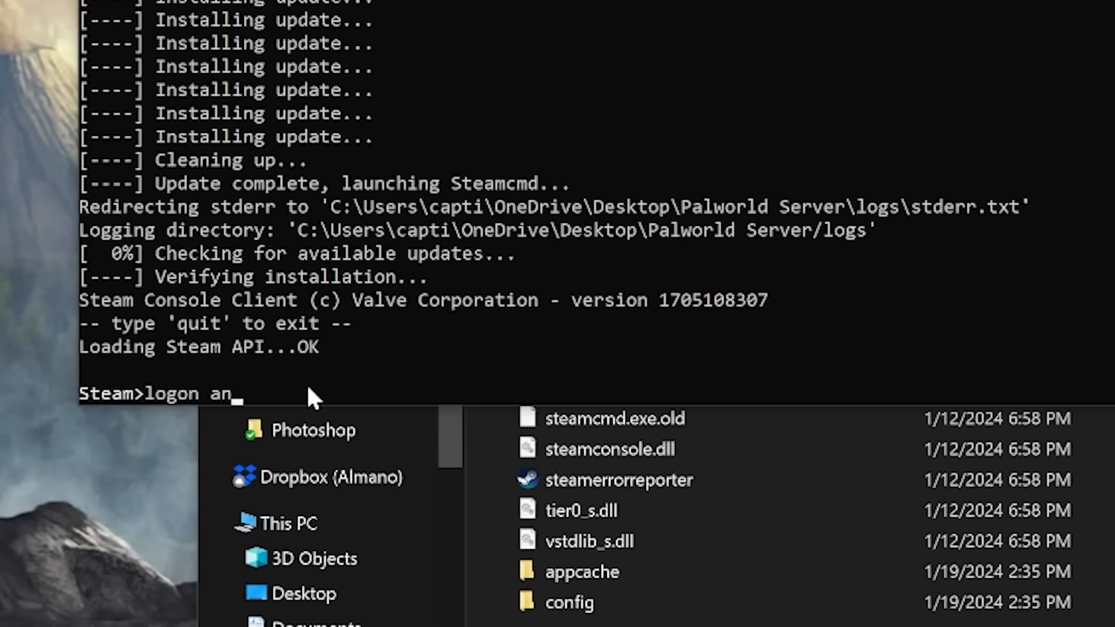
type("onymous")
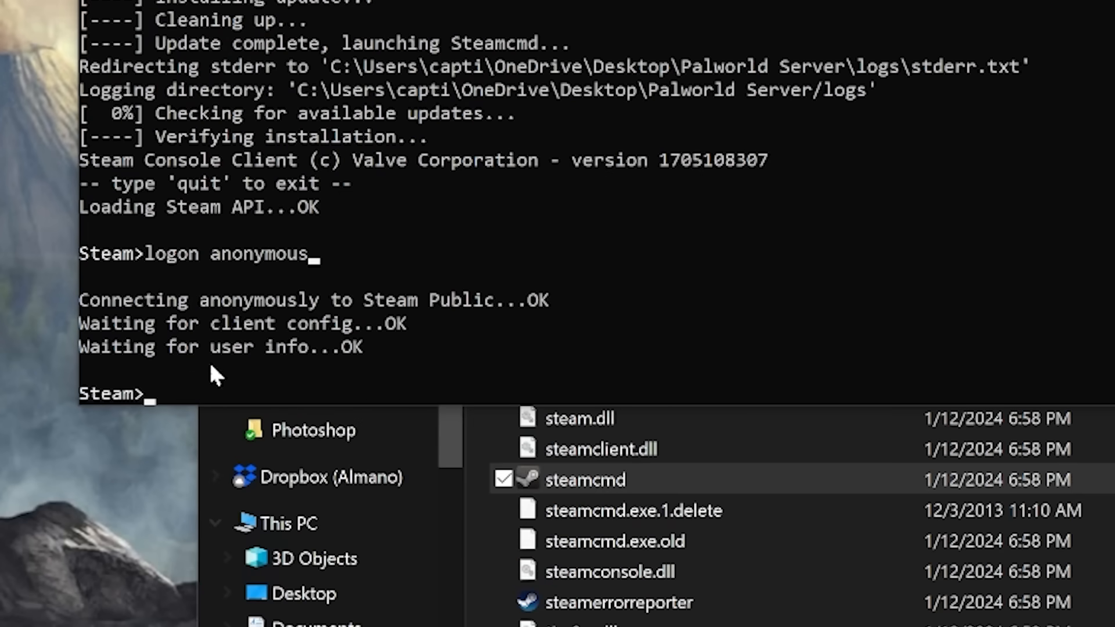
mouse_move(446, 368)
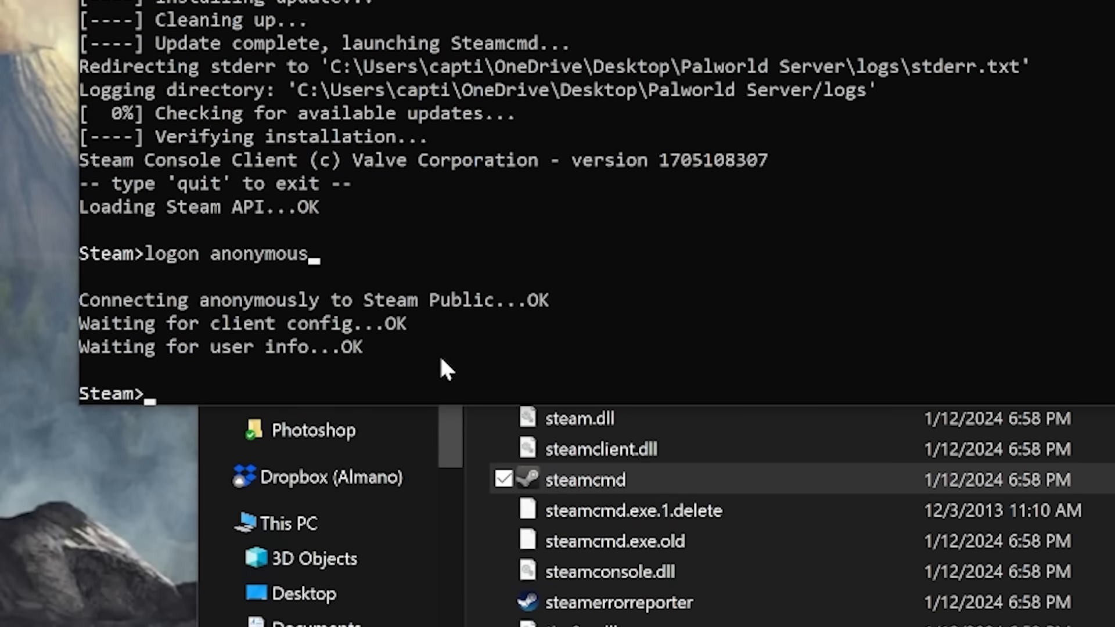
Enter 'app_update 2394010 validate' to download and validate the server files.
type("app")
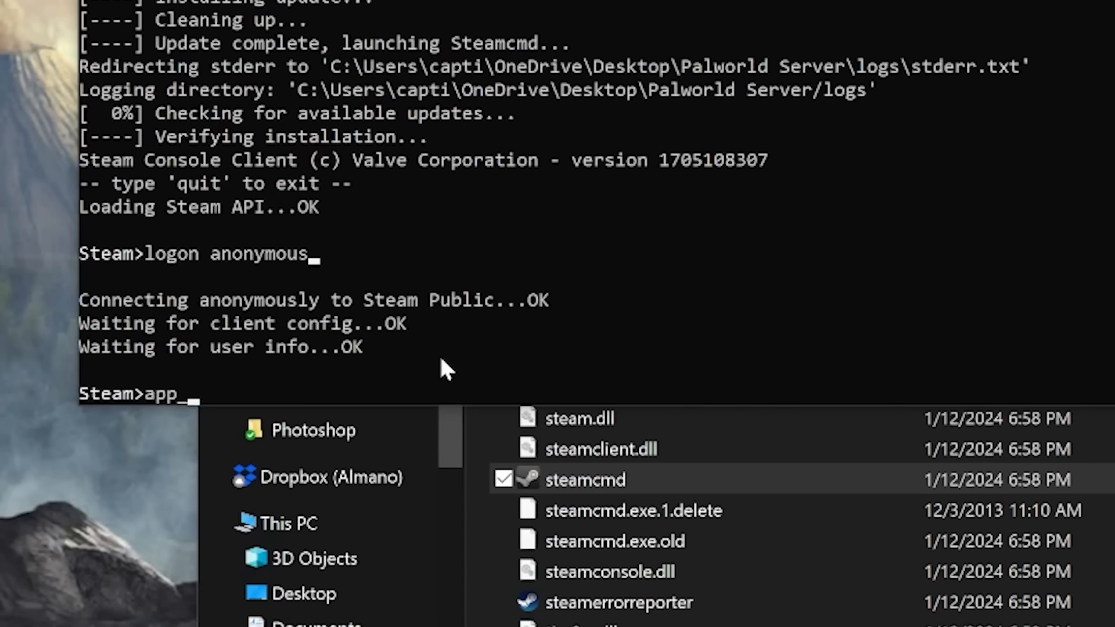
type("_update")
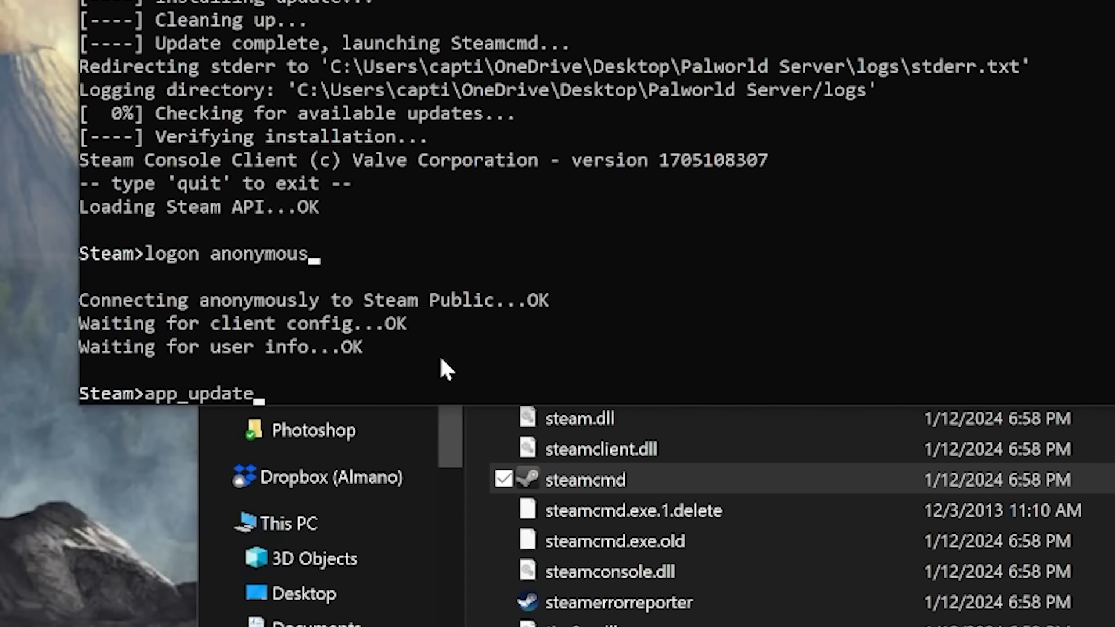
type("239")
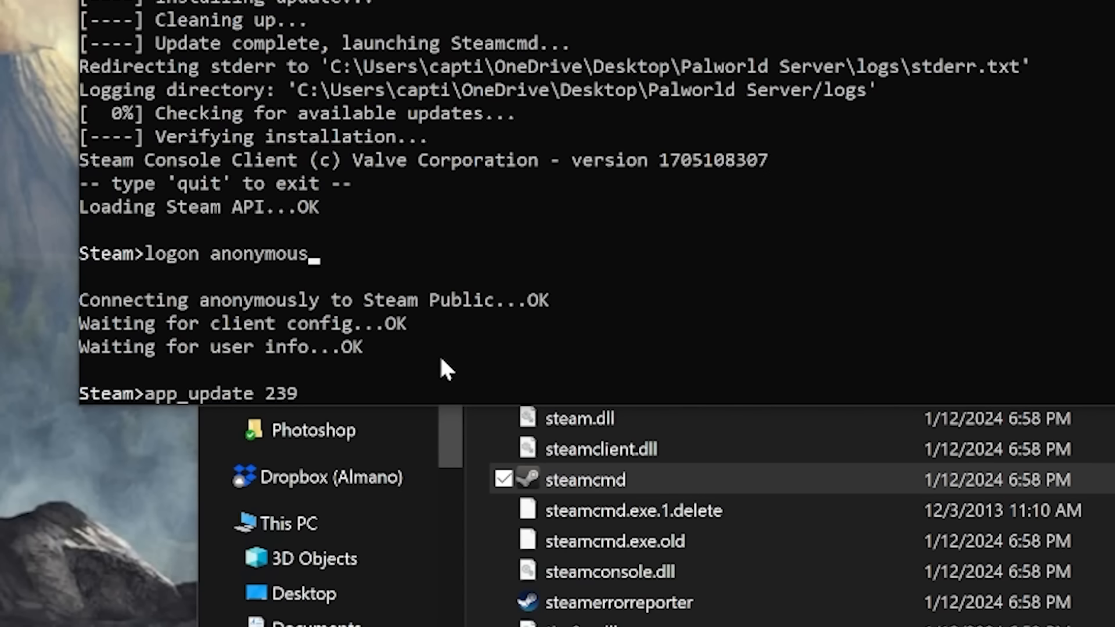
type("4010")
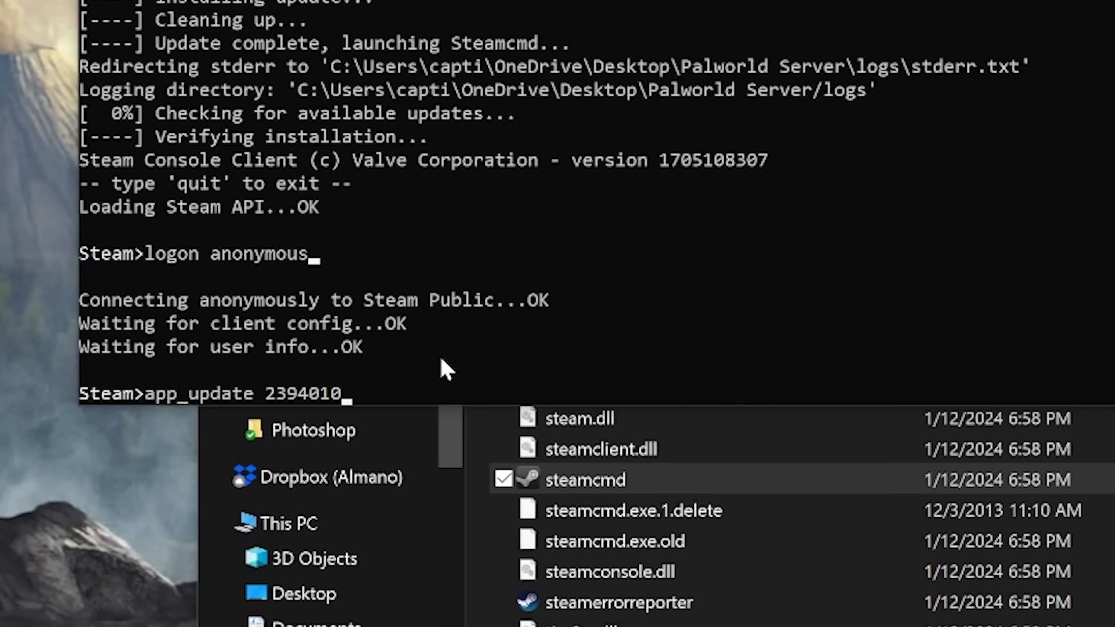
type("validate")
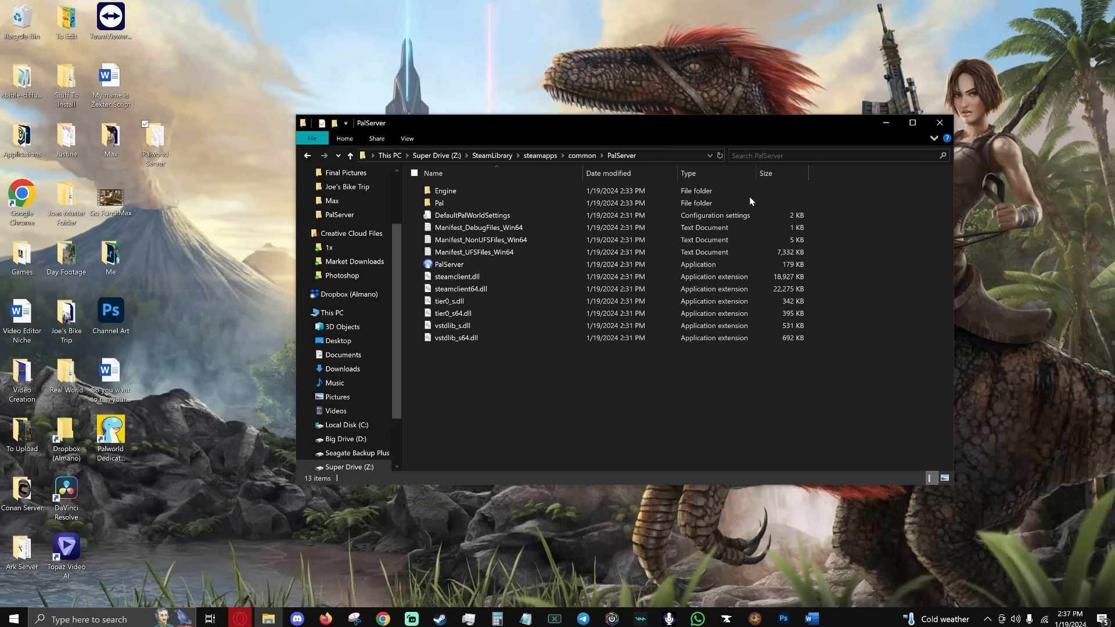
mouse_move(884, 326)
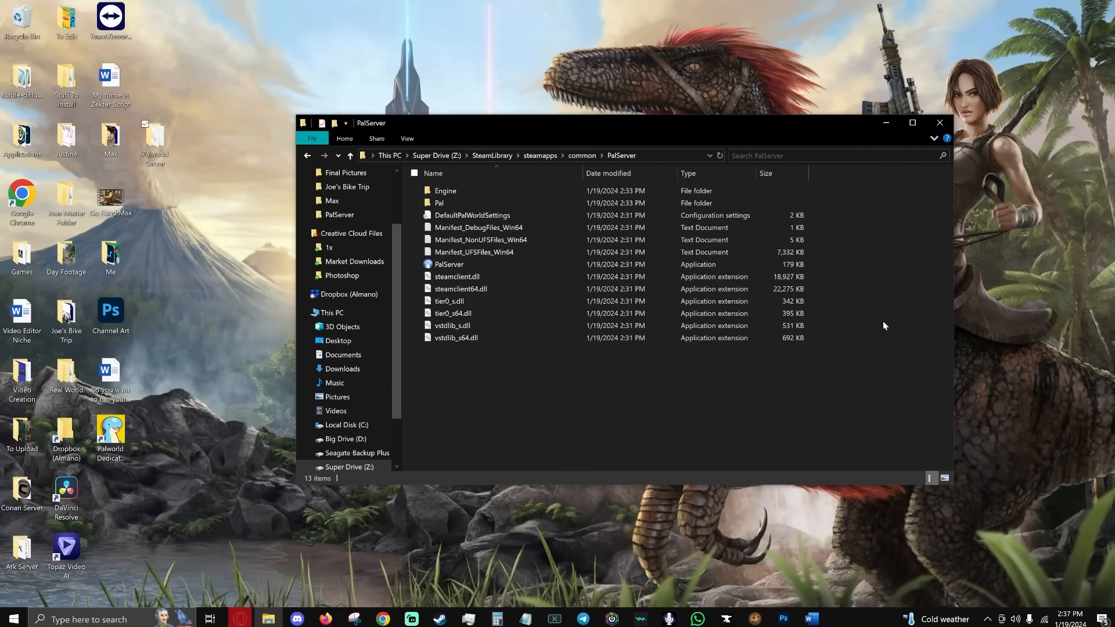
mouse_move(452, 215)
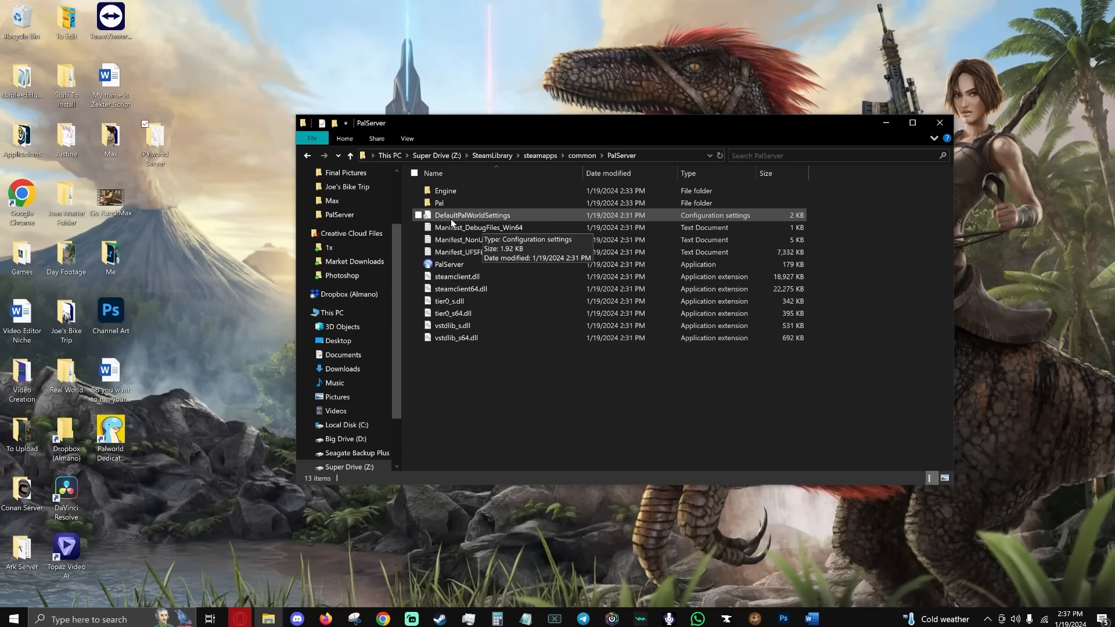
Open DefaultPalWorldSettings from Z:\SteamLibrary\steamapps\common\PalServer in Notepad.
double_click(472, 215)
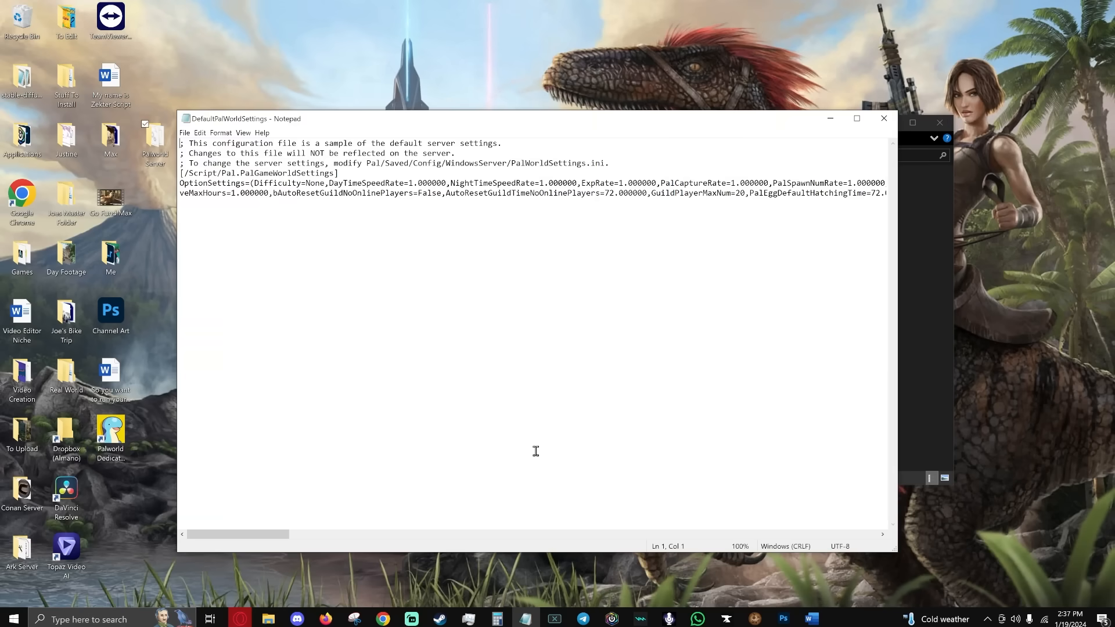
Scroll through the DefaultPalWorldSettings options and select the PublicPort value 8211.
left_click(856, 117)
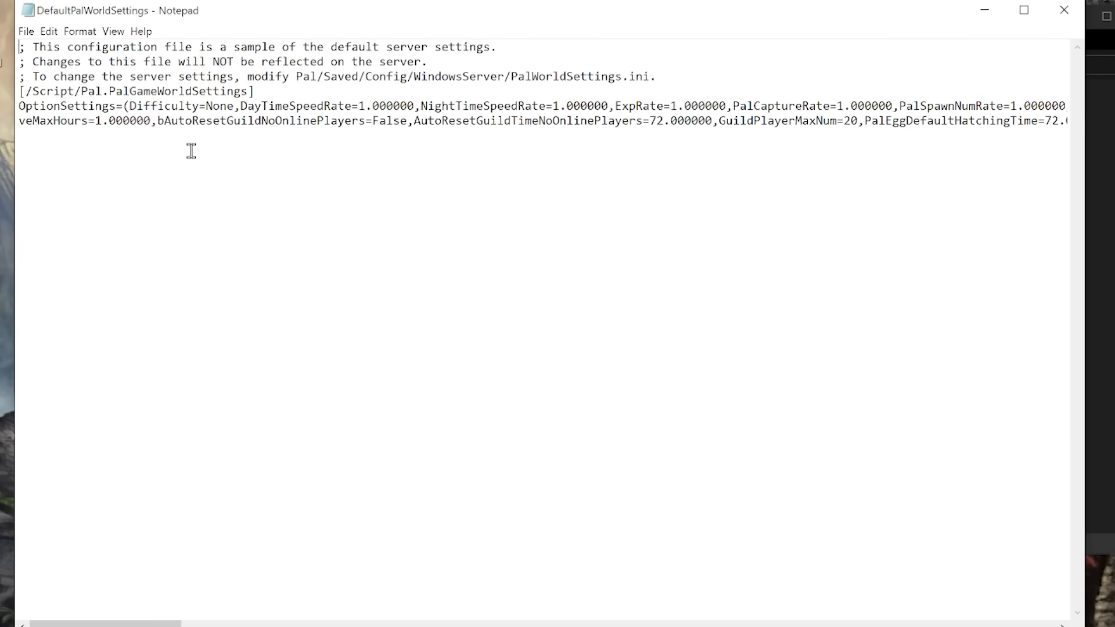
mouse_move(231, 616)
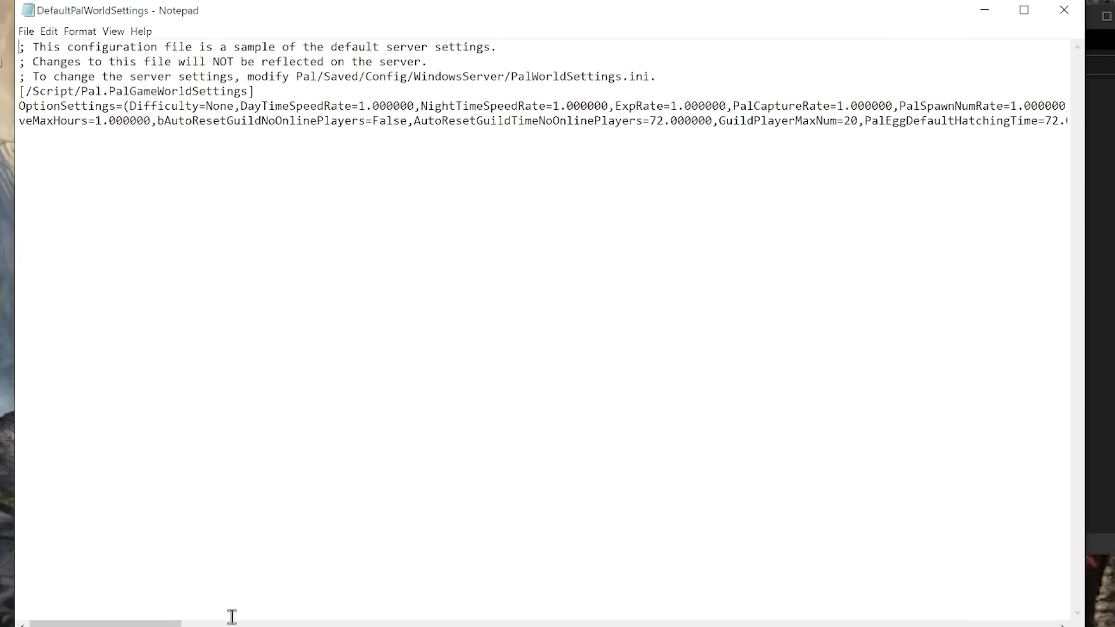
scroll("right", 3)
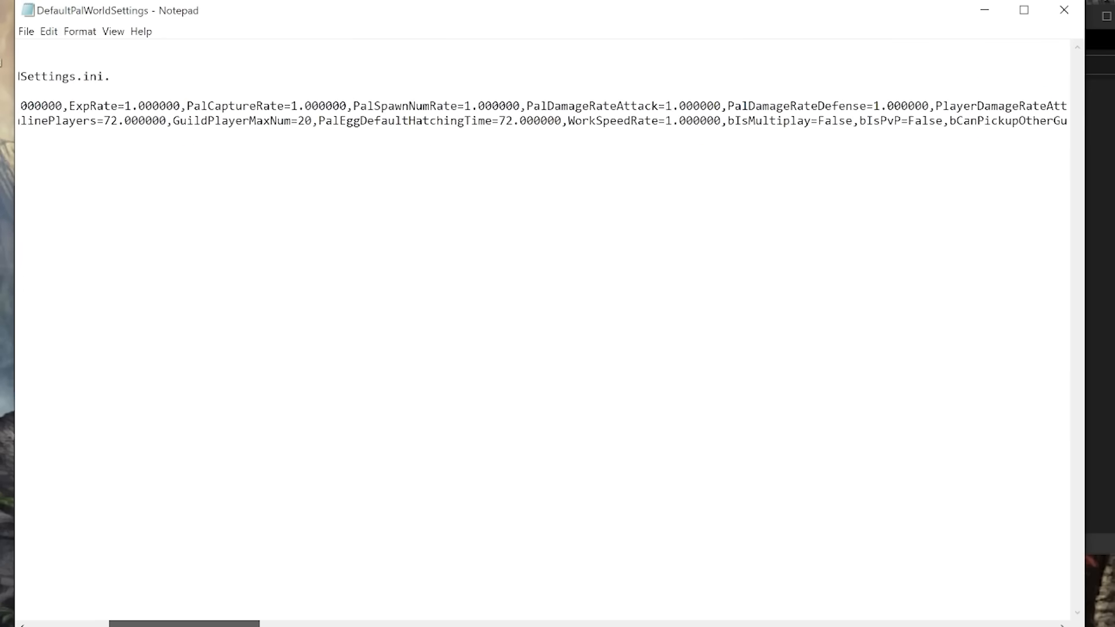
scroll("right", 3)
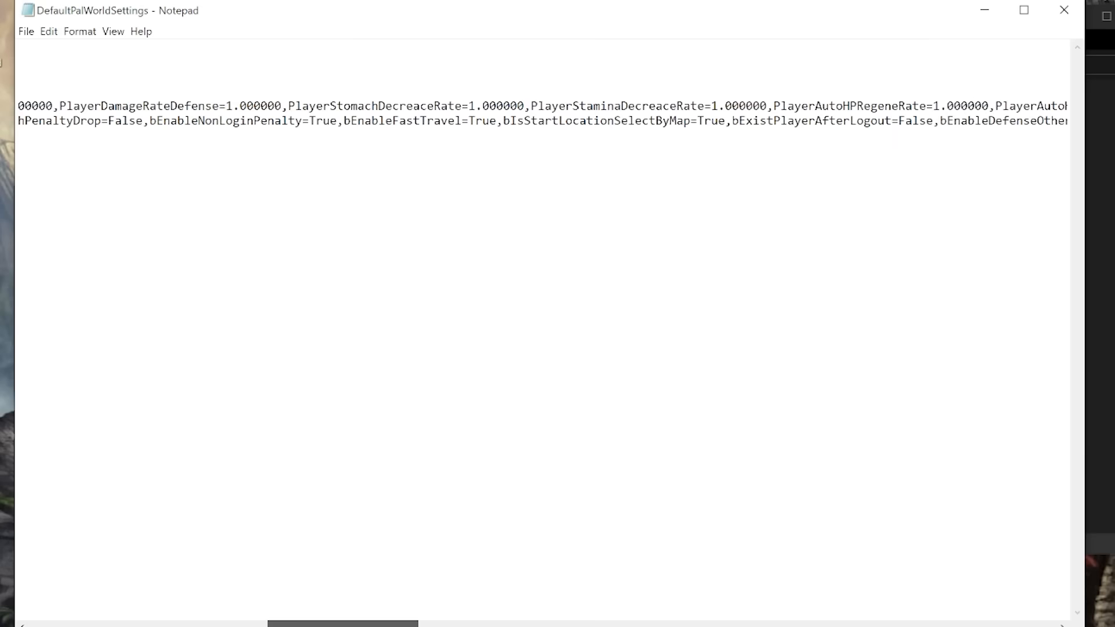
scroll("right", 3)
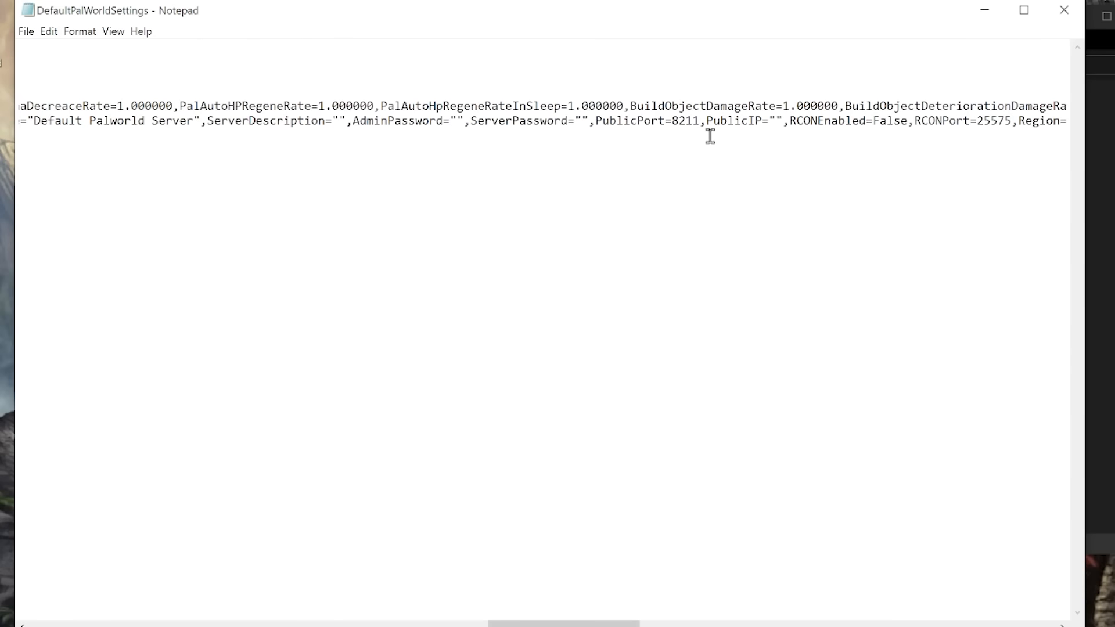
mouse_move(557, 144)
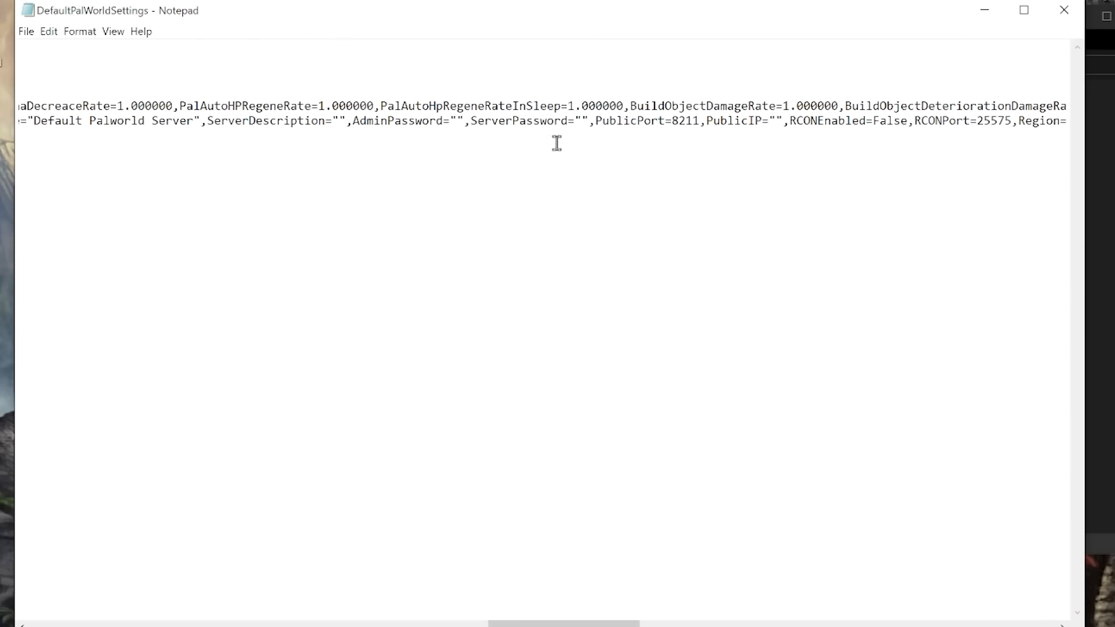
mouse_move(557, 162)
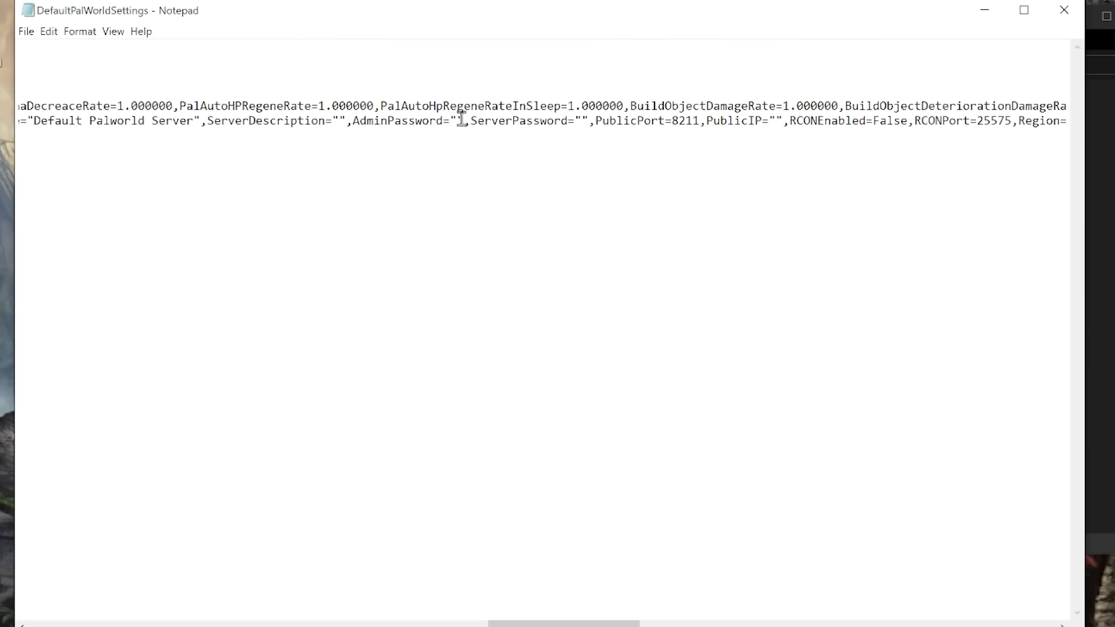
scroll("left", 3)
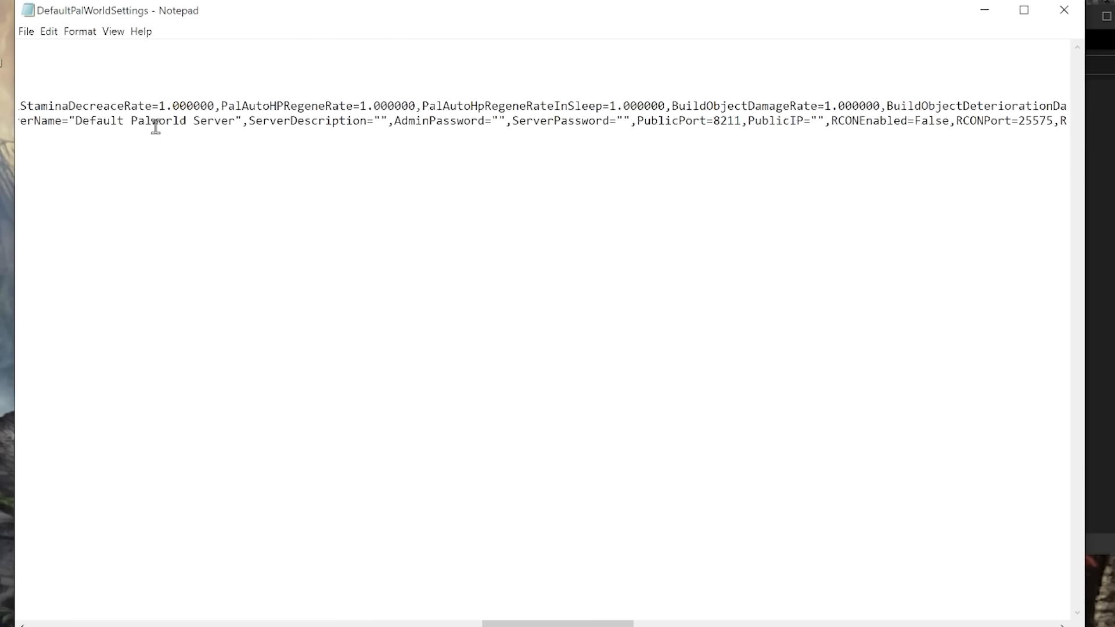
scroll("right", 3)
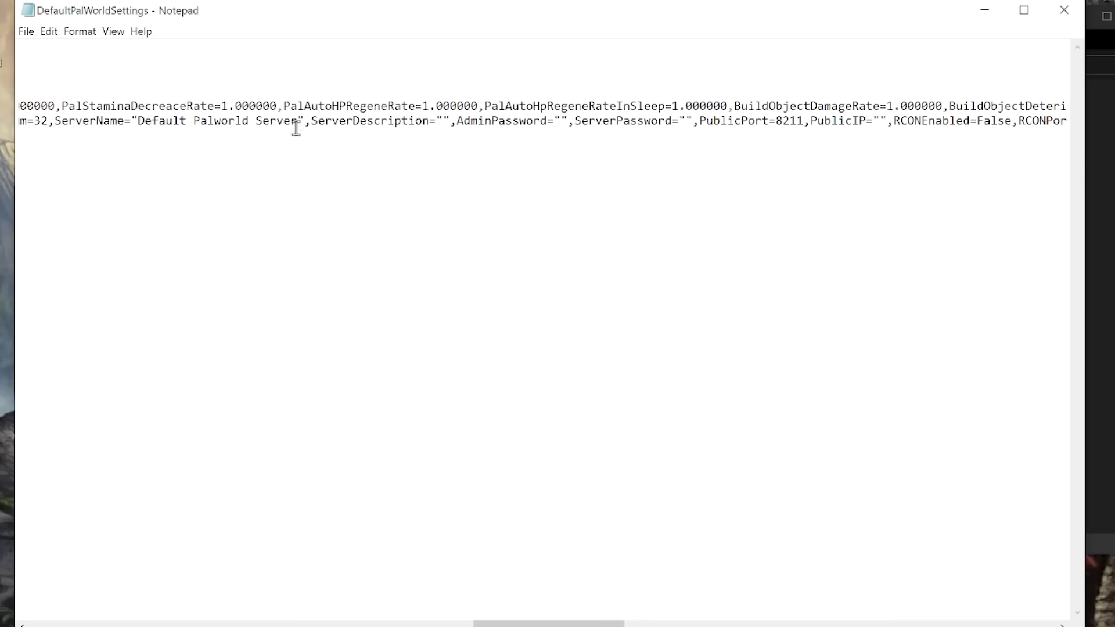
mouse_move(415, 202)
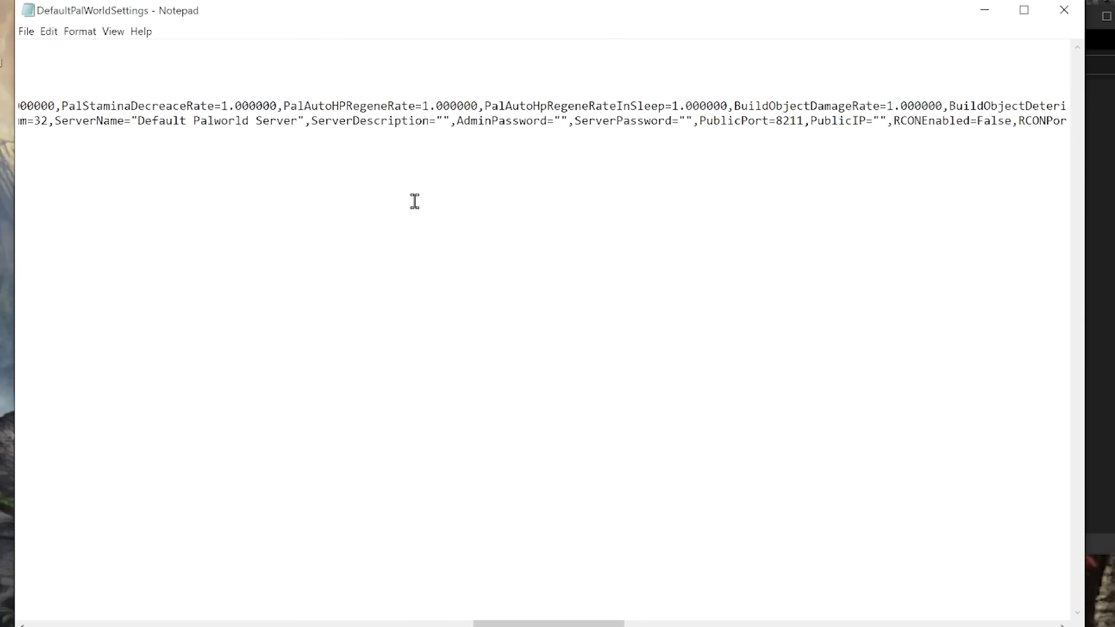
mouse_move(761, 47)
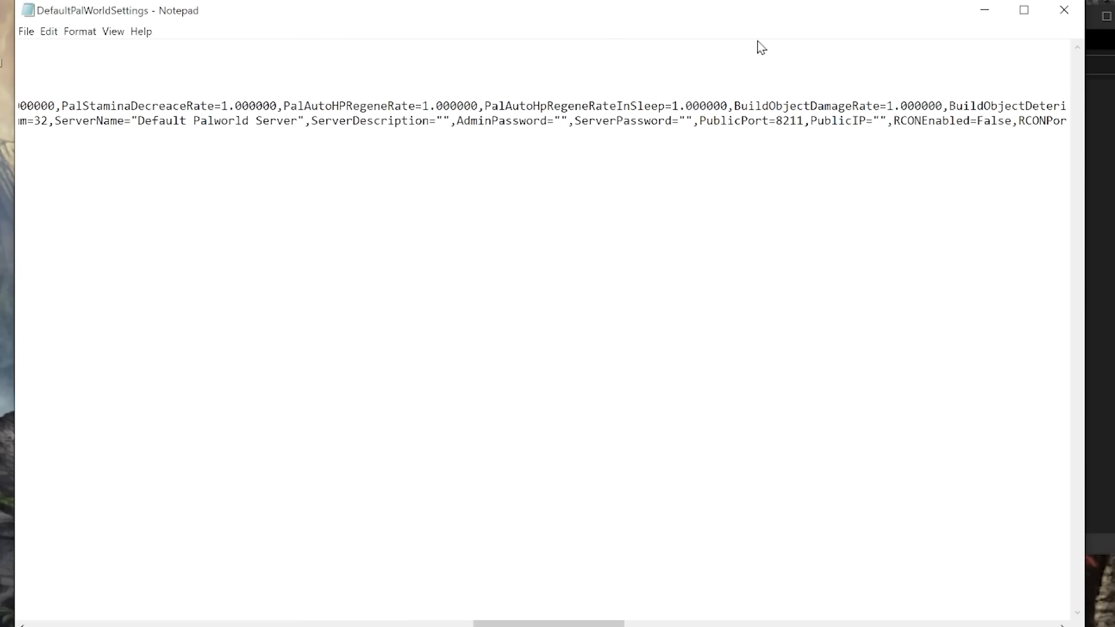
mouse_move(712, 115)
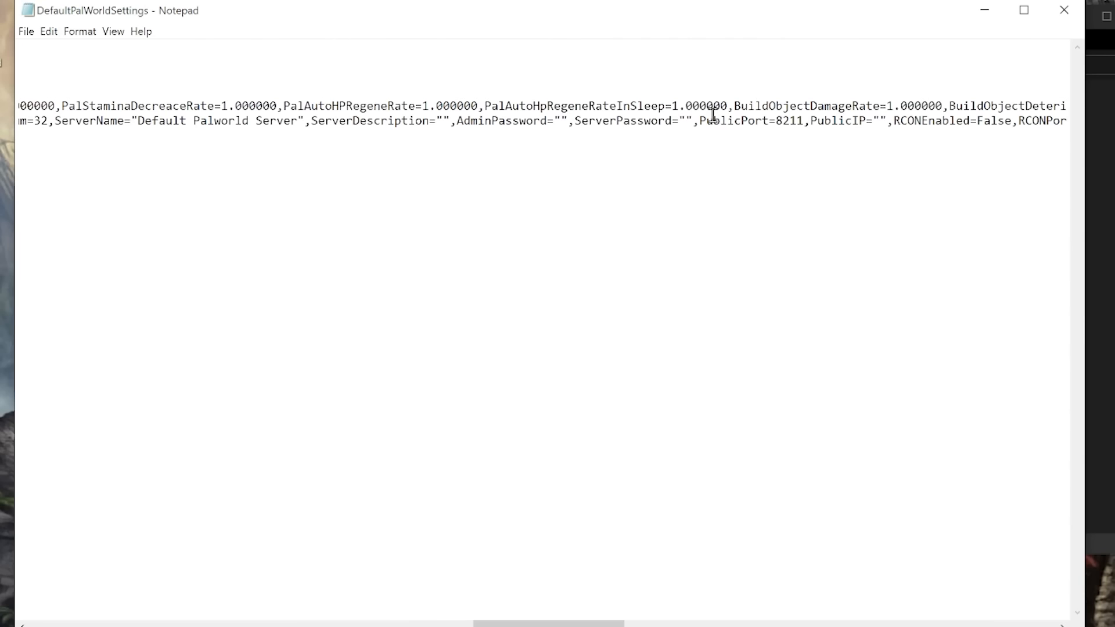
mouse_move(846, 149)
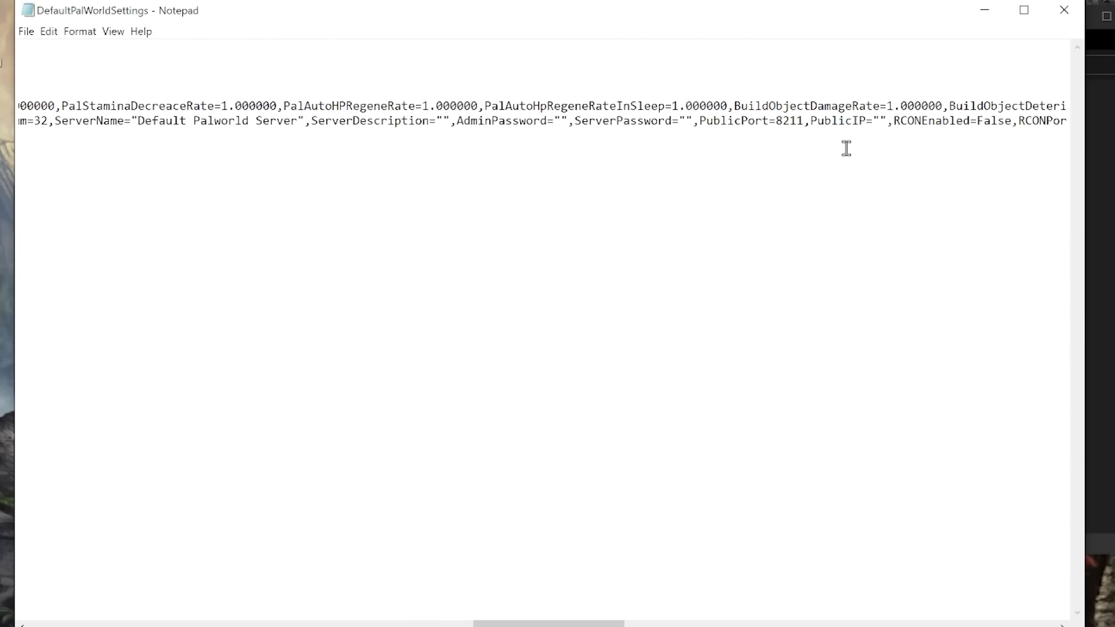
double_click(781, 120)
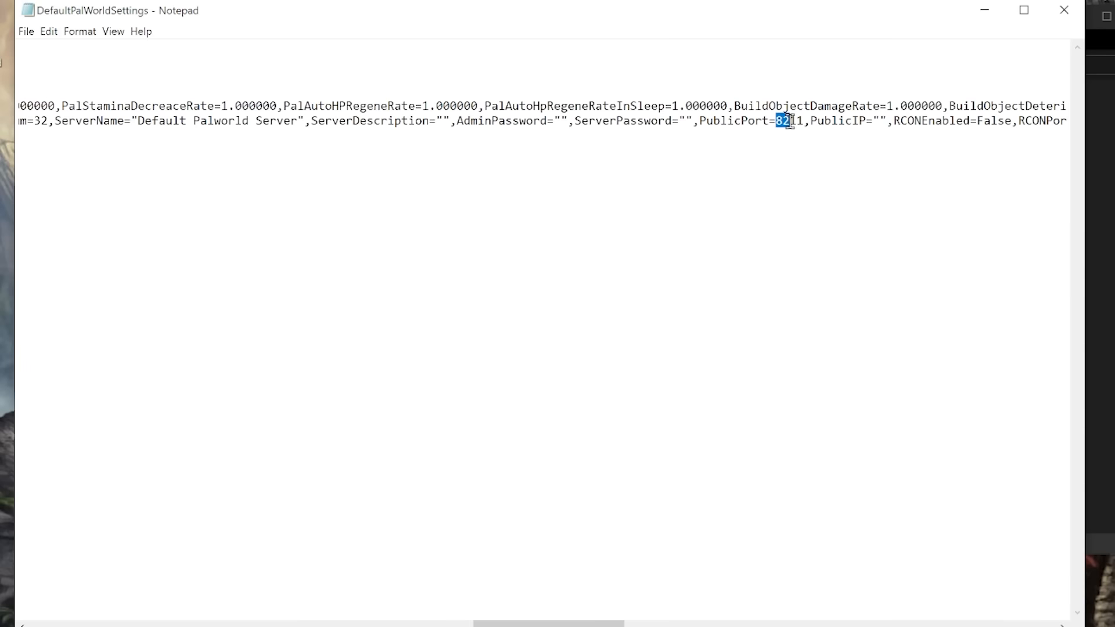
scroll("left", 3)
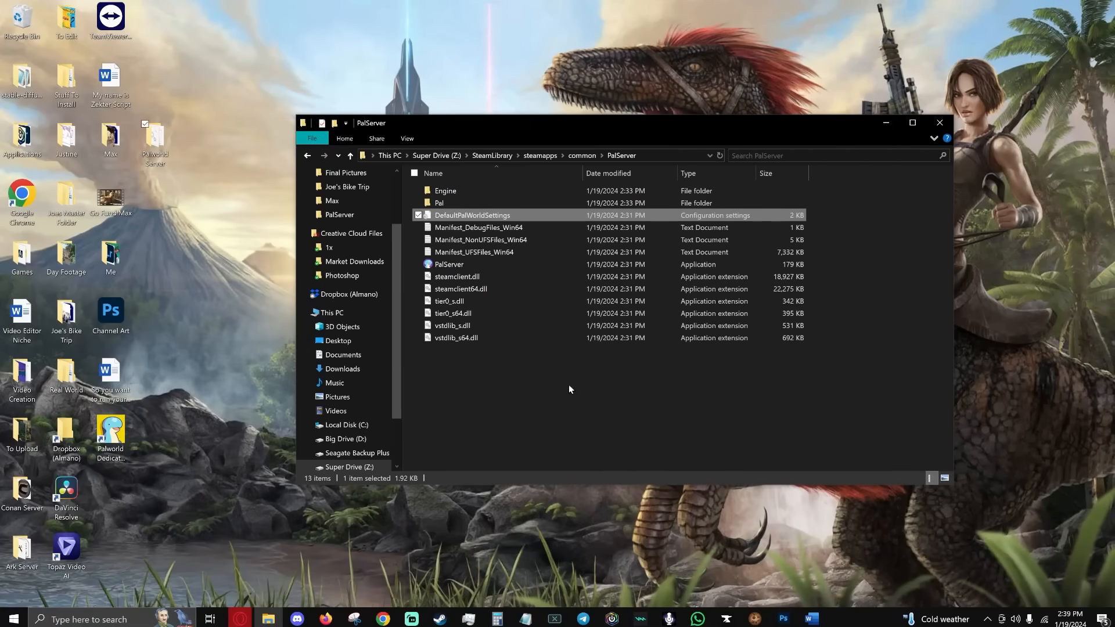
Deselect the settings file and search 'cmd' to open Command Prompt.
left_click(254, 543)
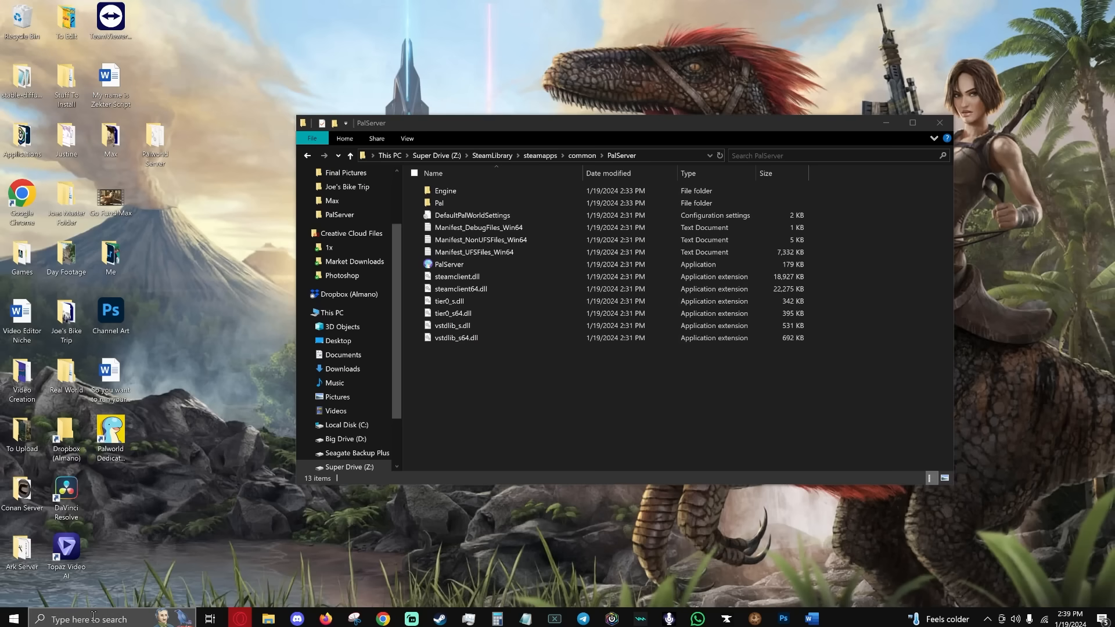
type("cmd")
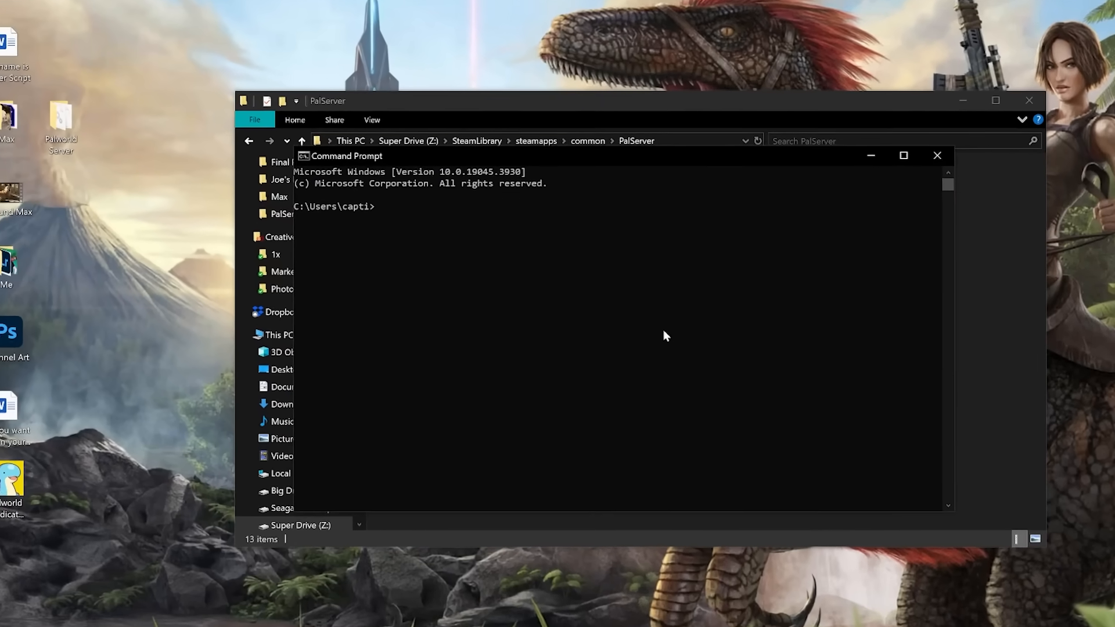
Run ipconfig and scroll to the Wi-Fi adapter's IPv4 address and default gateway.
type("ipco")
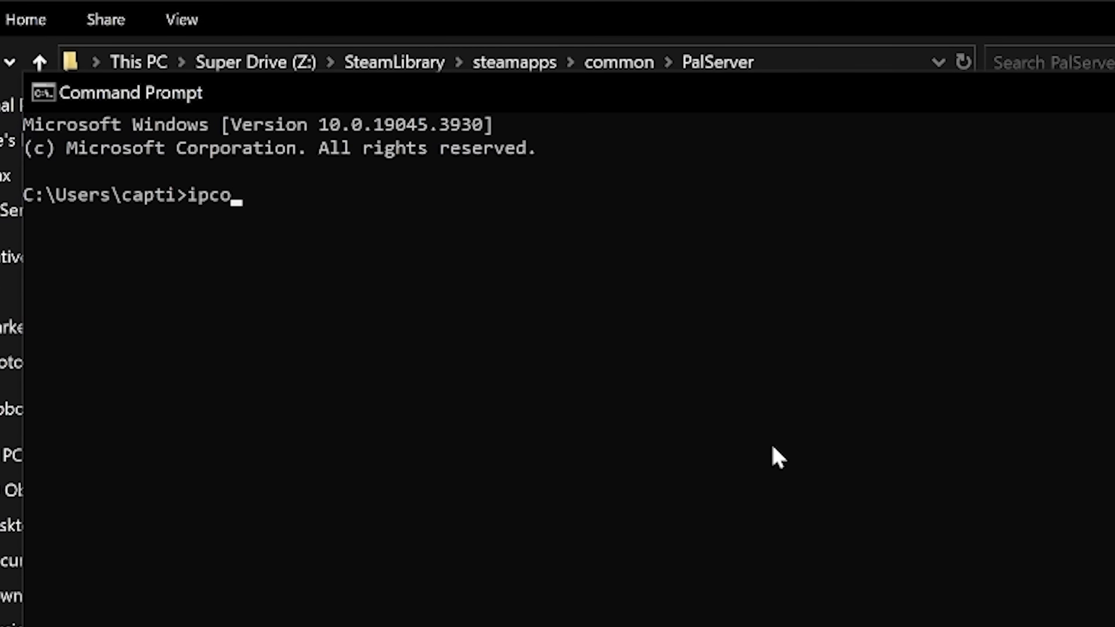
type("nfi")
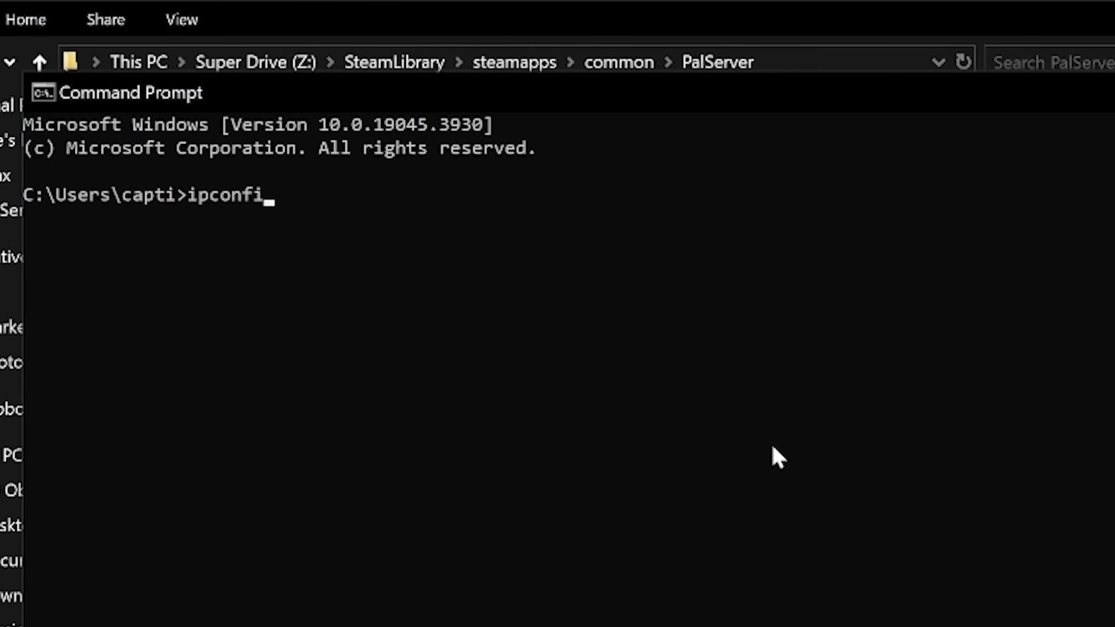
key("Return")
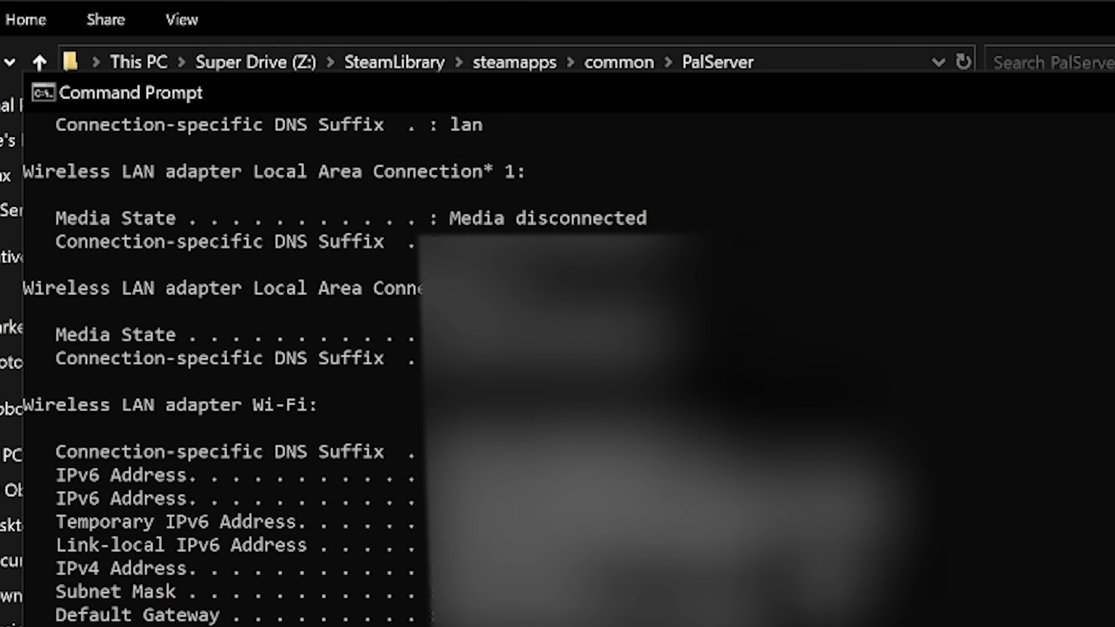
scroll("down", 3)
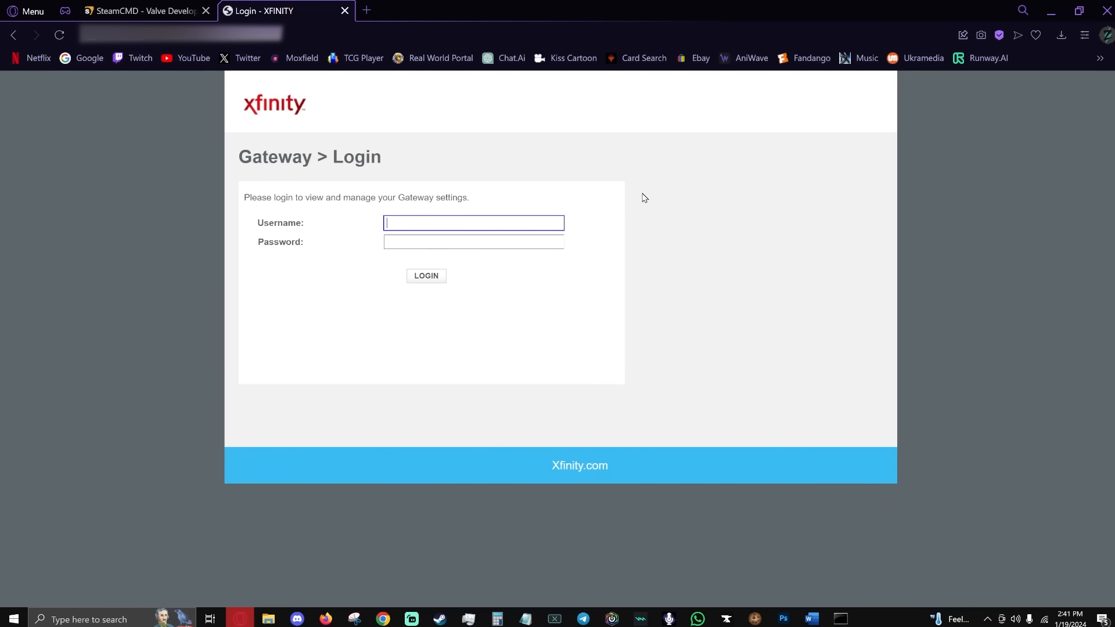
mouse_move(510, 85)
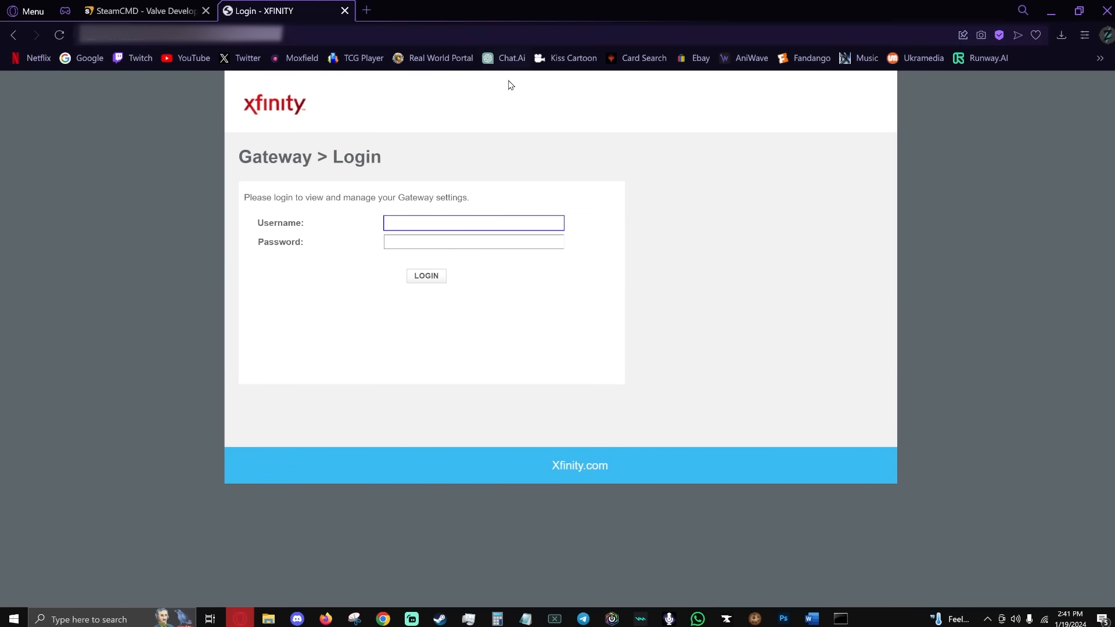
mouse_move(356, 231)
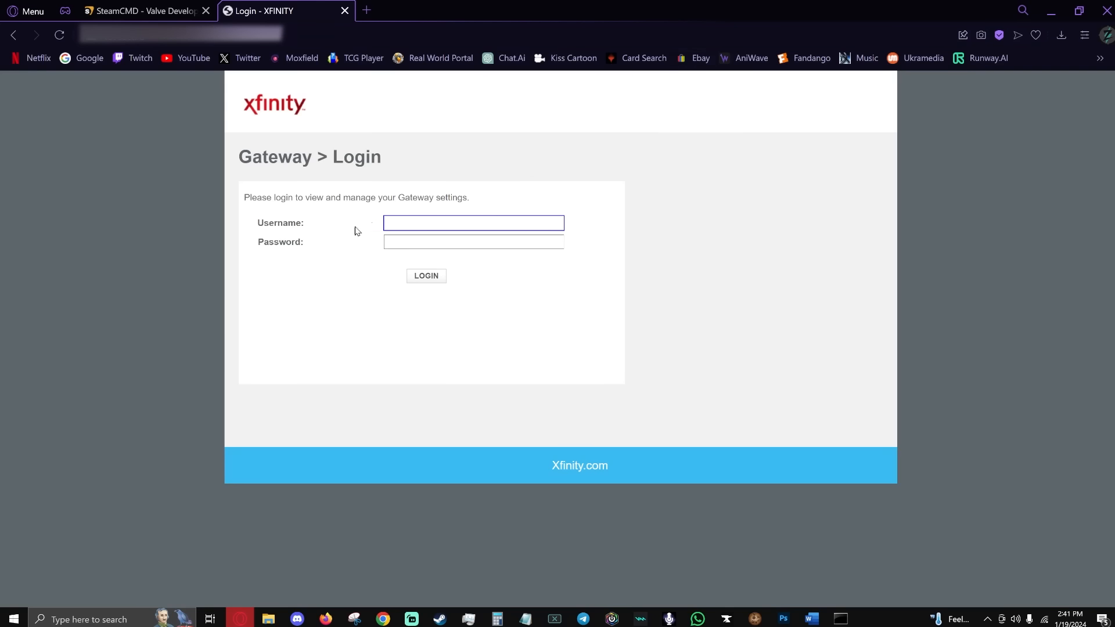
mouse_move(617, 507)
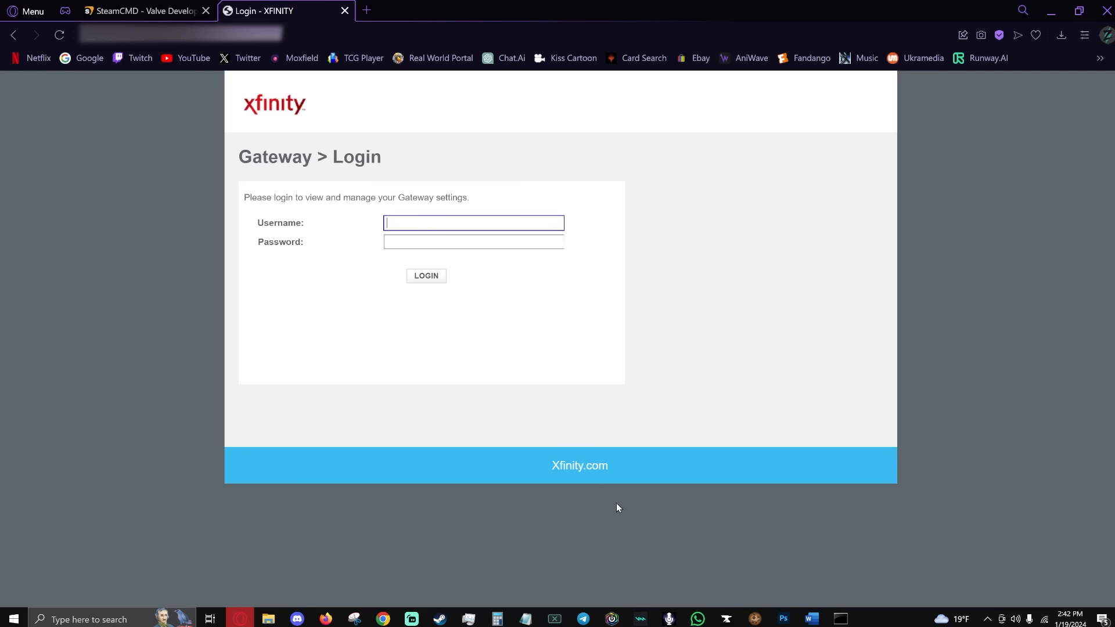
mouse_move(409, 437)
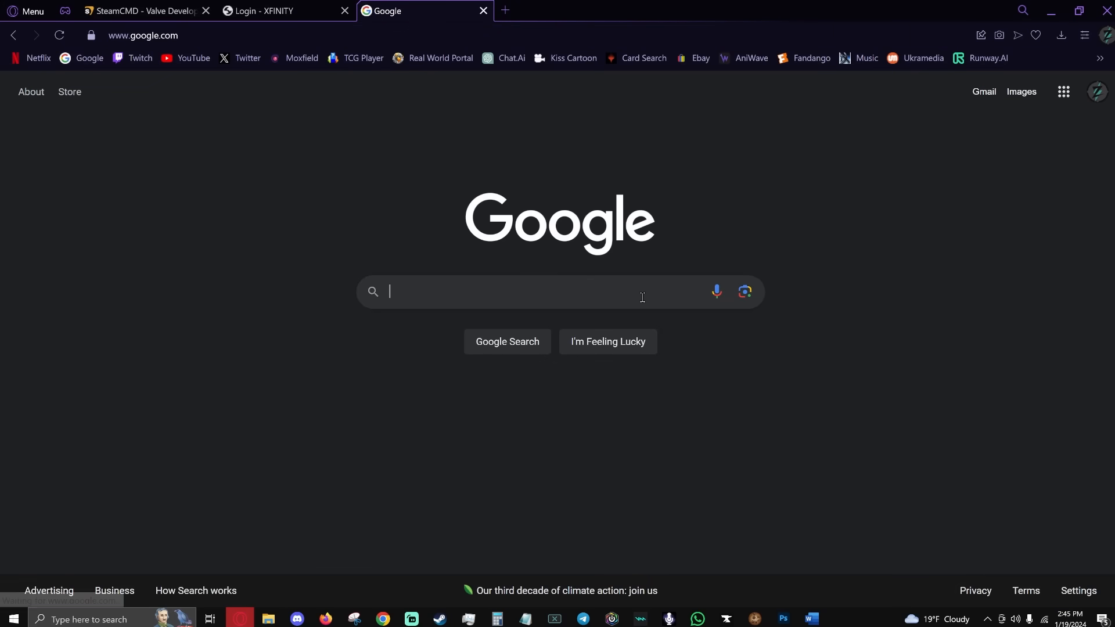
Search Google for 'my ip address' and open the whatismyipaddress.com result.
type("my")
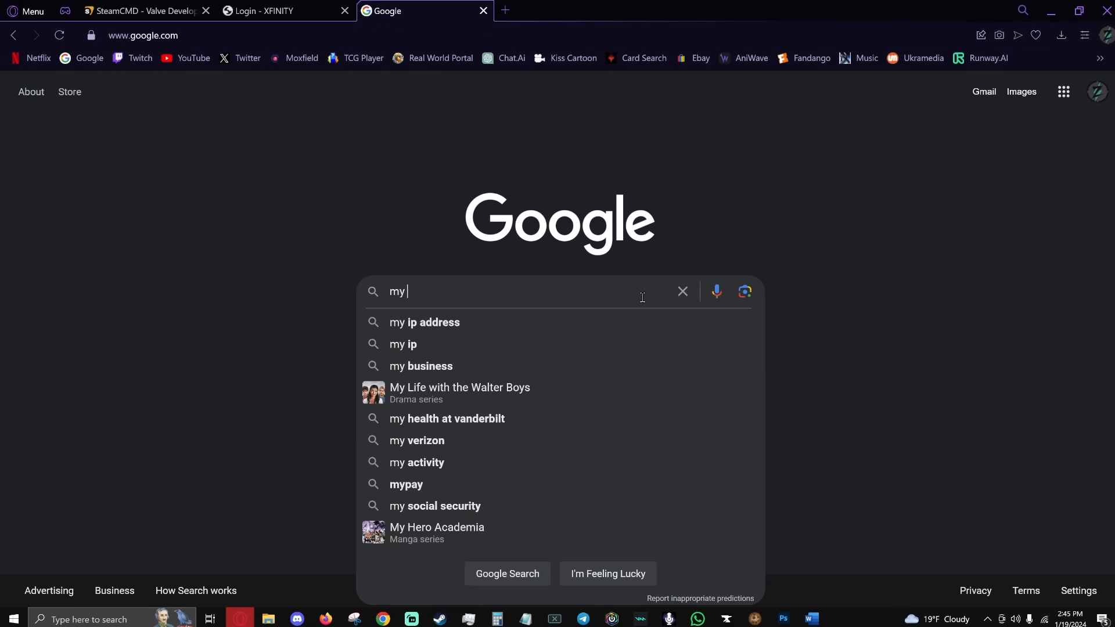
type("ip address")
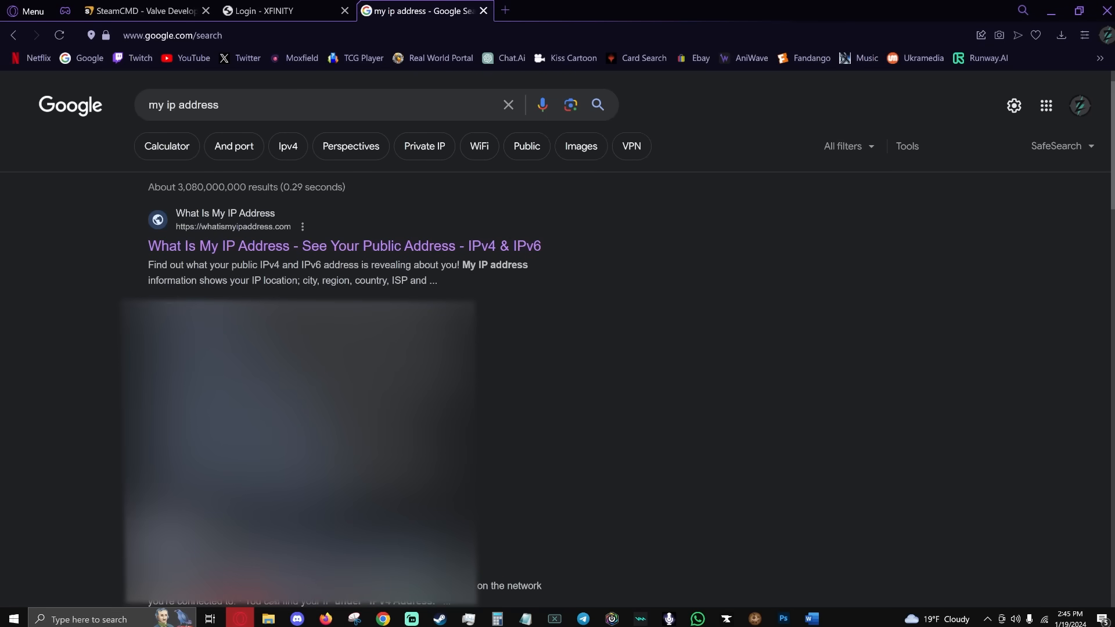
mouse_move(387, 245)
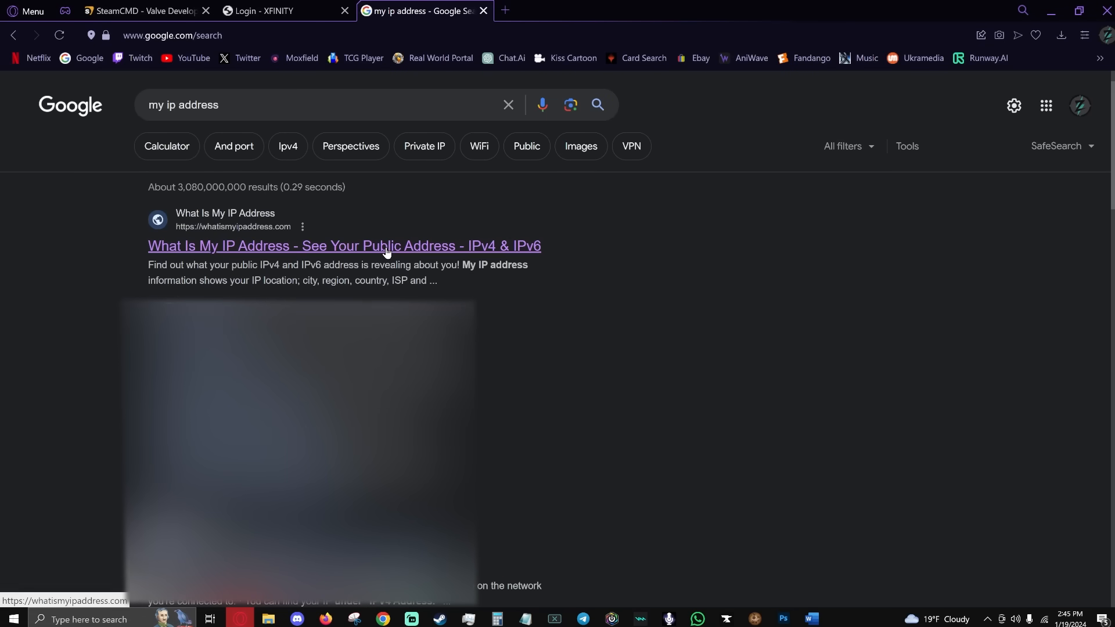
left_click(344, 245)
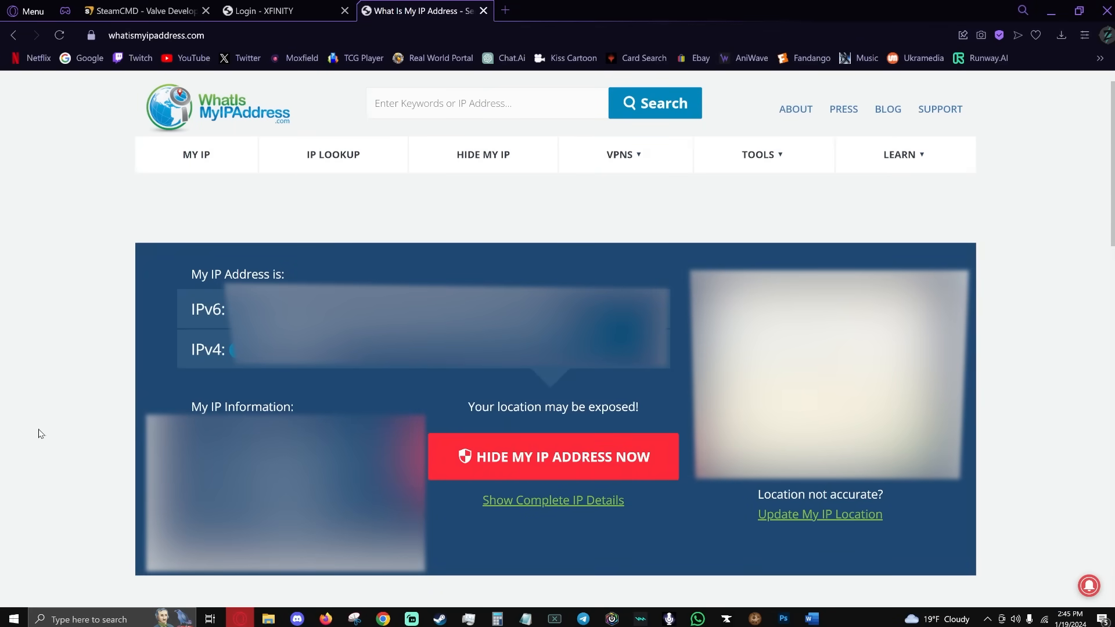
mouse_move(222, 354)
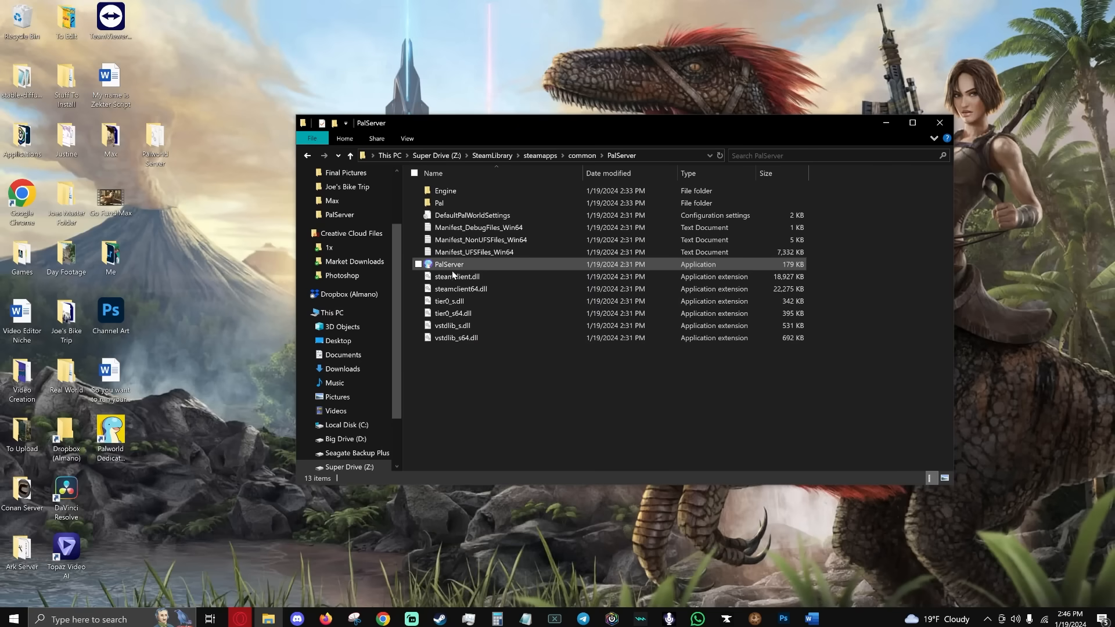
Run PalServer.exe, then start Palworld and choose Play anyway on the sync warning.
double_click(448, 264)
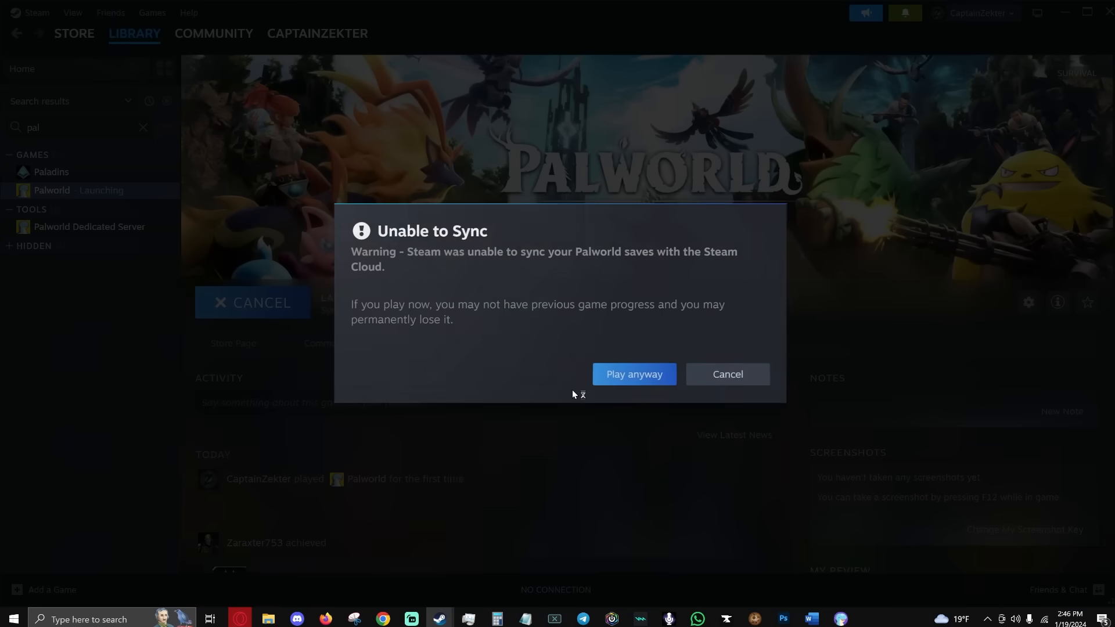
left_click(632, 374)
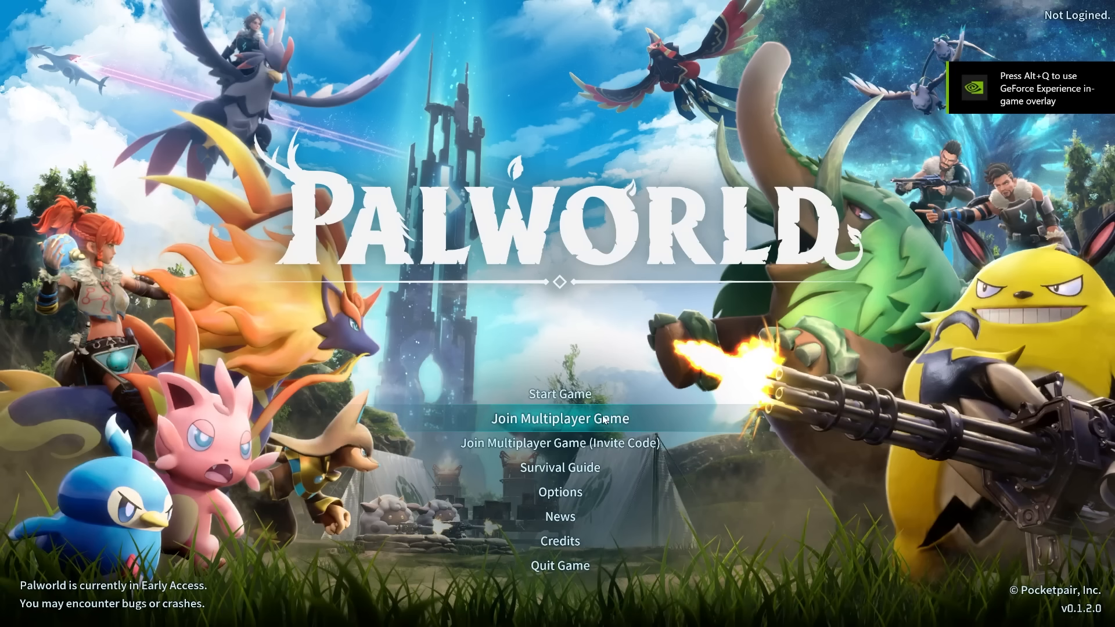
Open Join Multiplayer Game, dismiss the notice, and connect to the server address on port 8211.
left_click(560, 418)
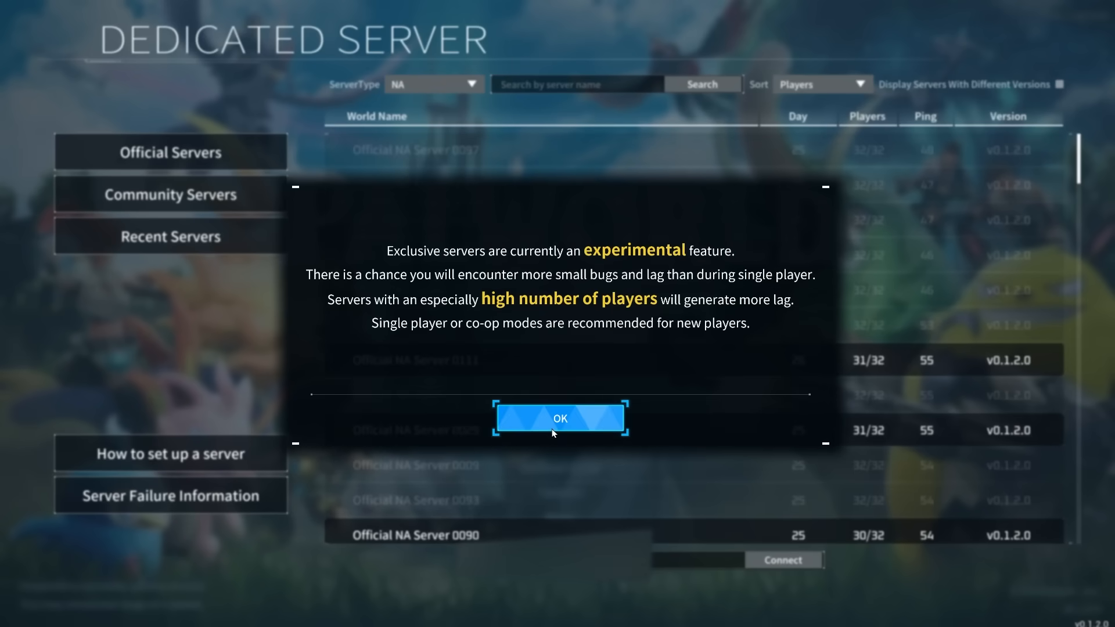
left_click(559, 418)
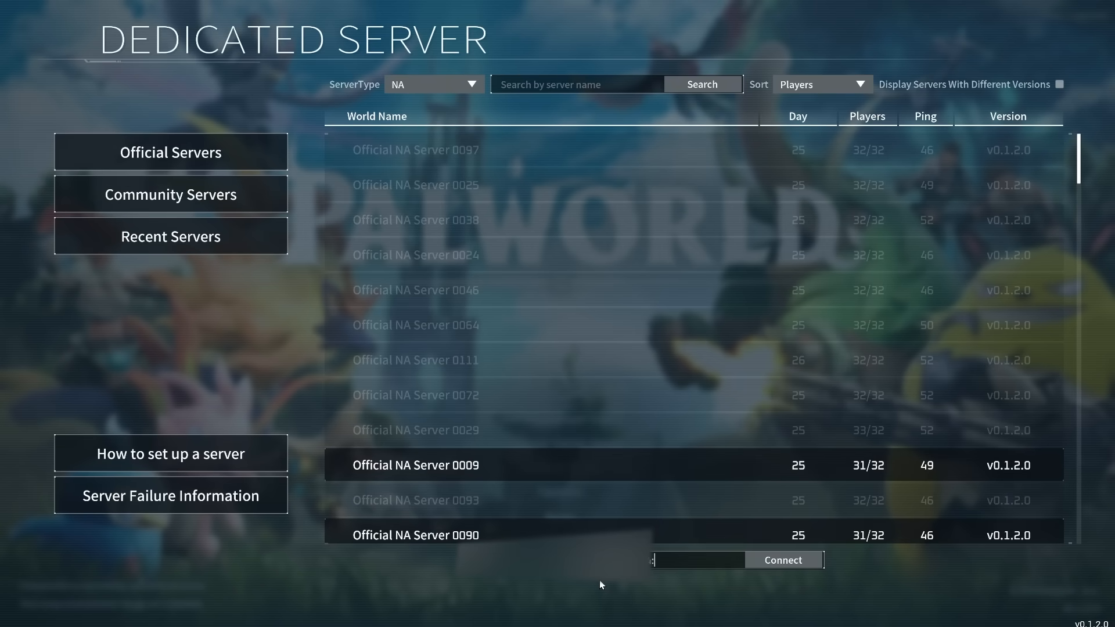
type("8211")
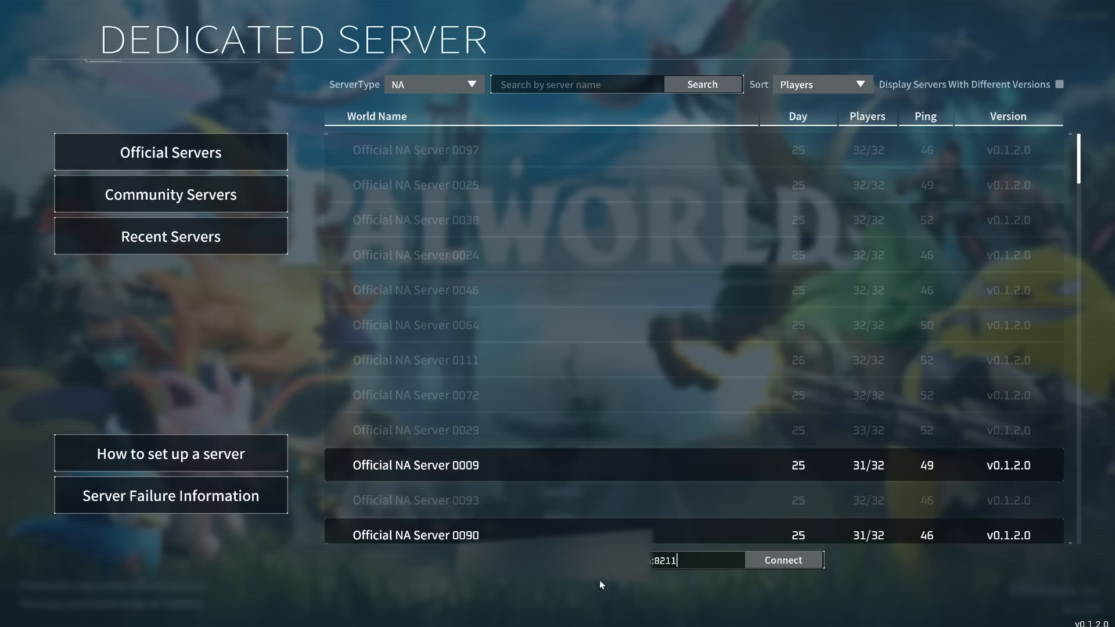
mouse_move(783, 560)
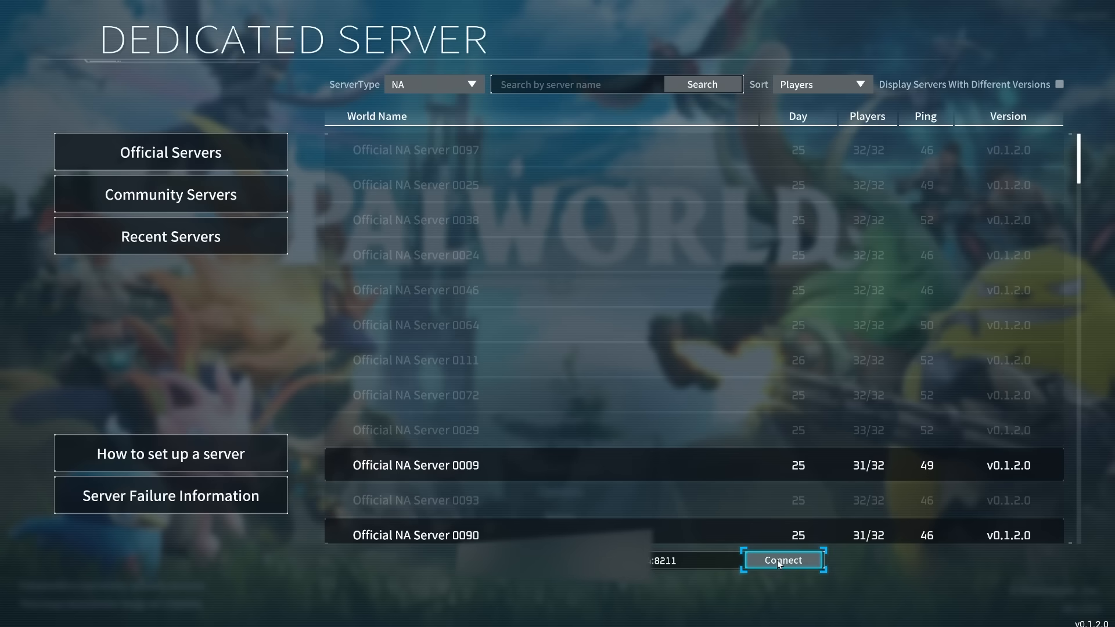
left_click(782, 559)
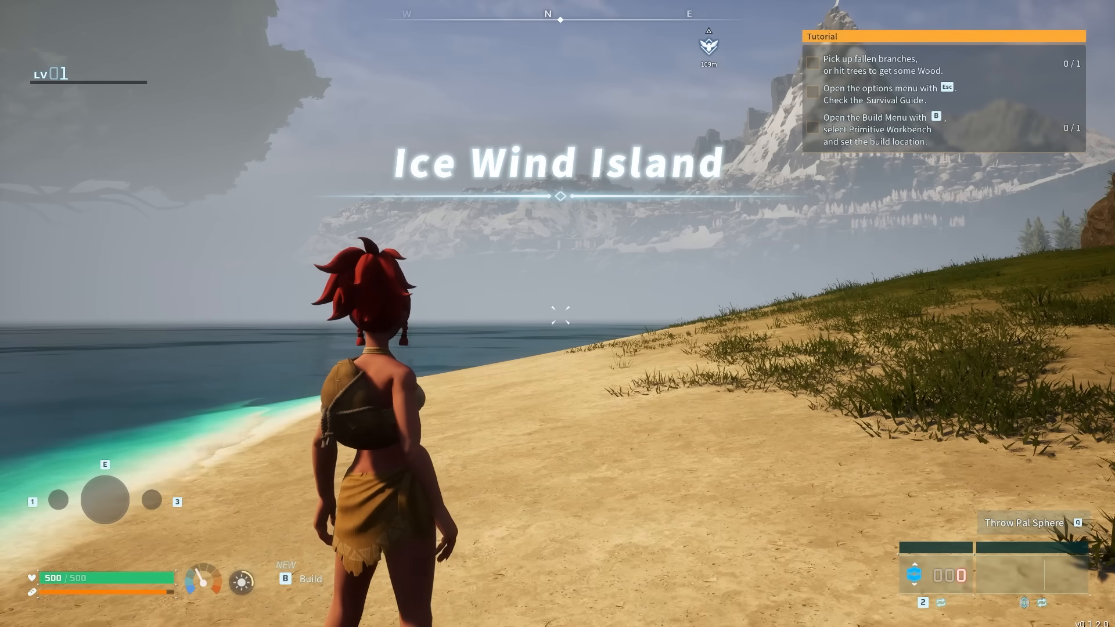
mouse_move(557, 313)
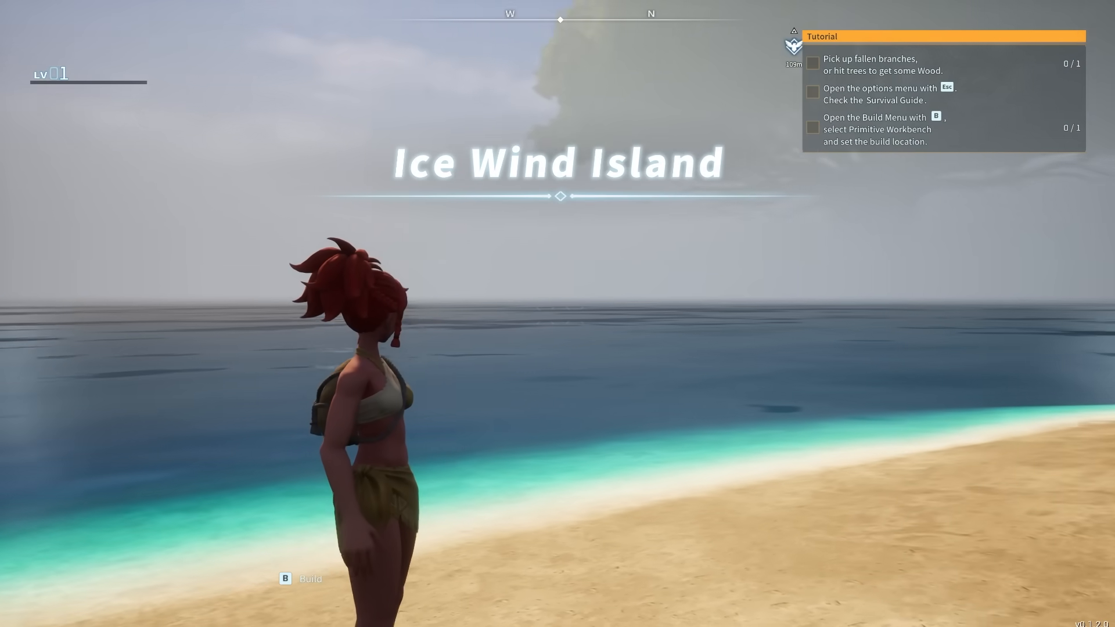